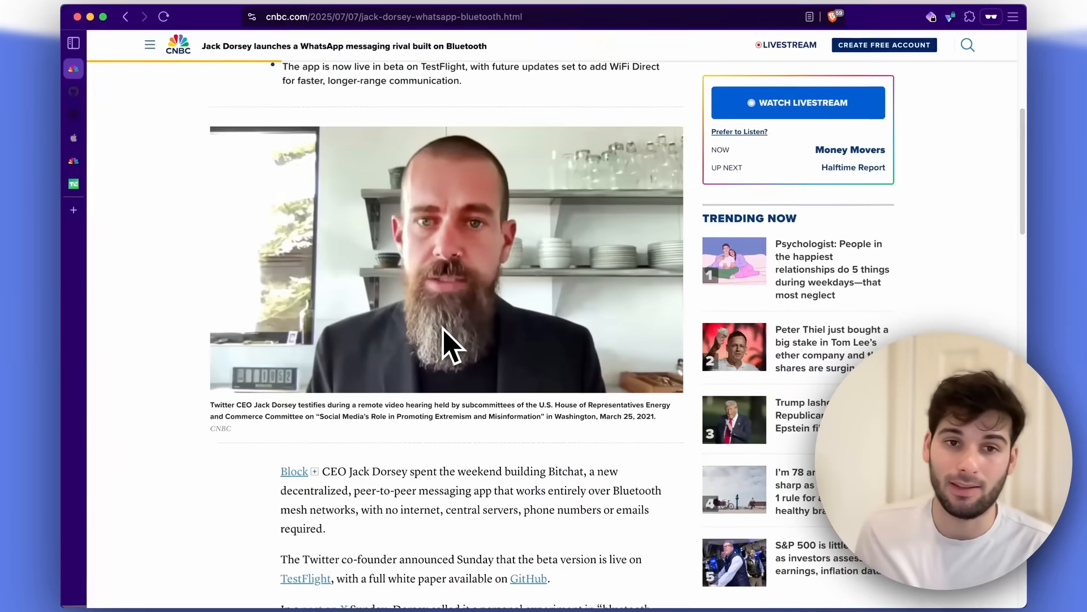
Visit the bitchat GitHub repository, Noise Protocol Framework site, and bitchat beta testing tabs
scroll(down, 3)
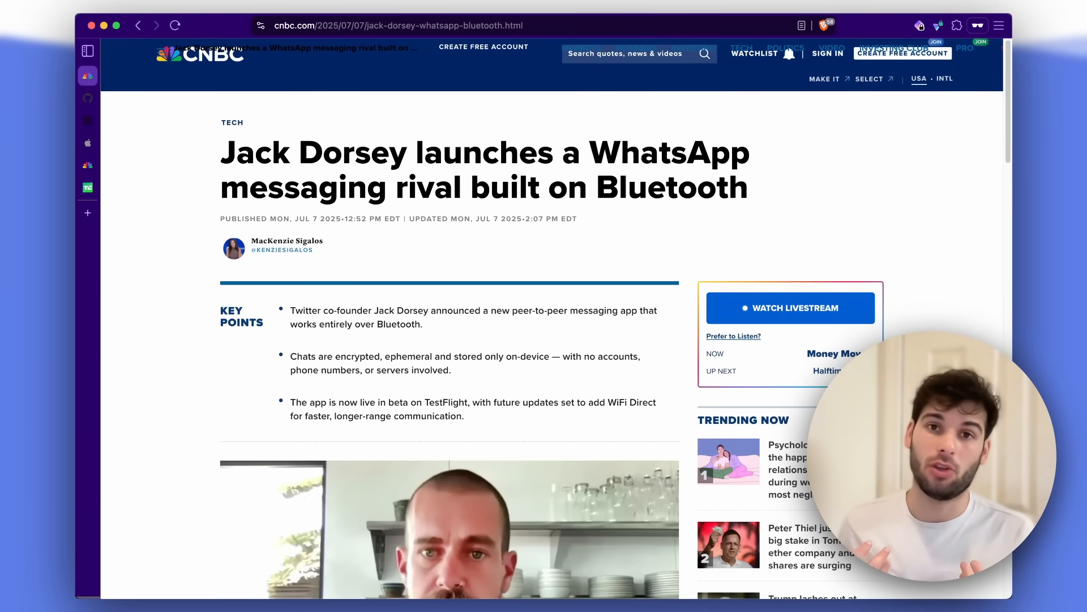
mouse_move(250, 211)
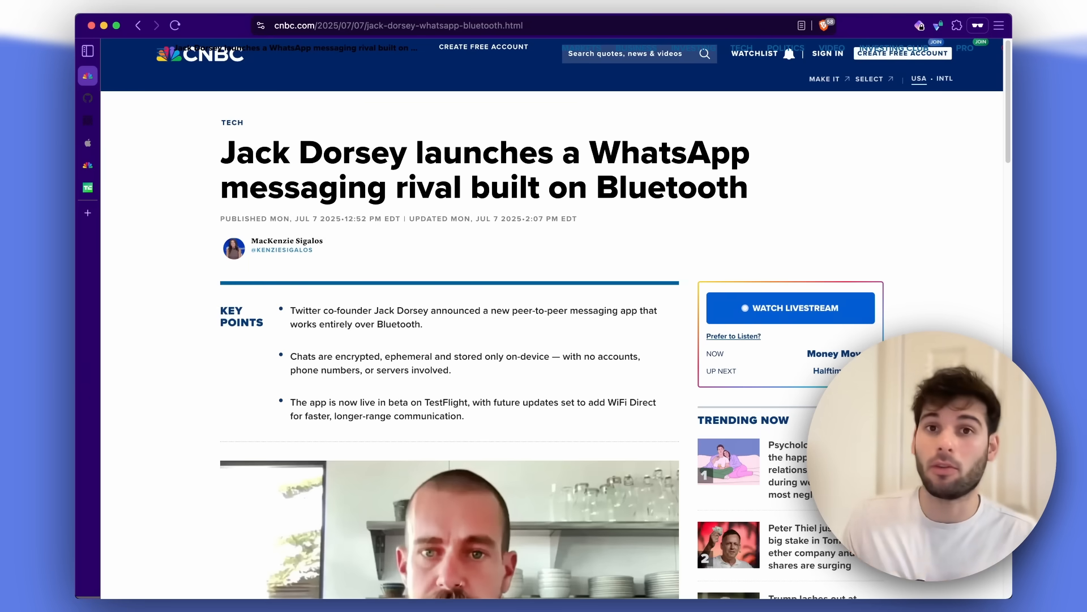
click(87, 97)
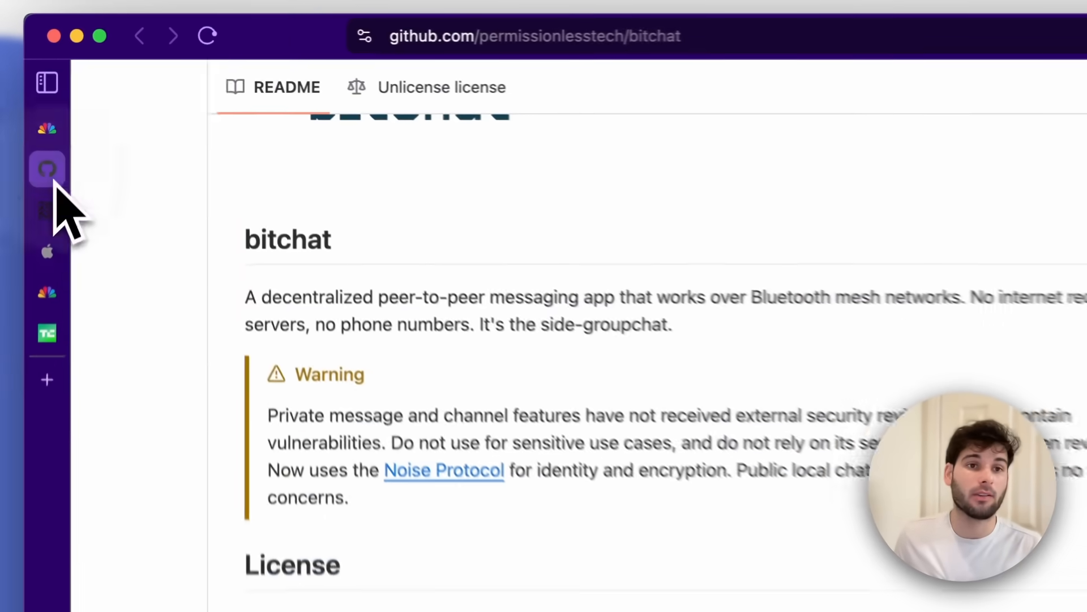
click(444, 469)
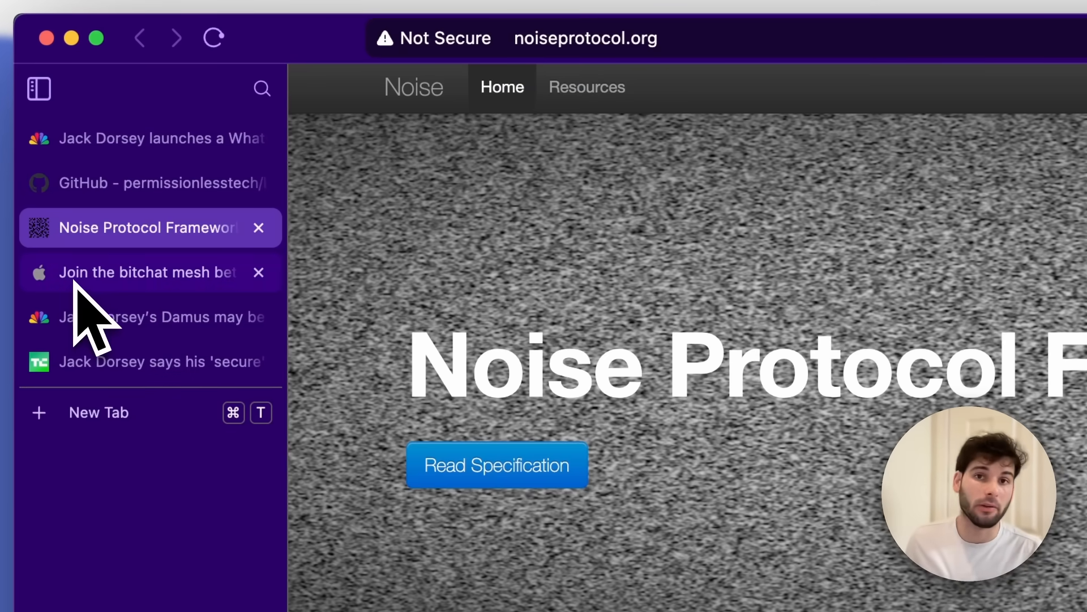
click(160, 138)
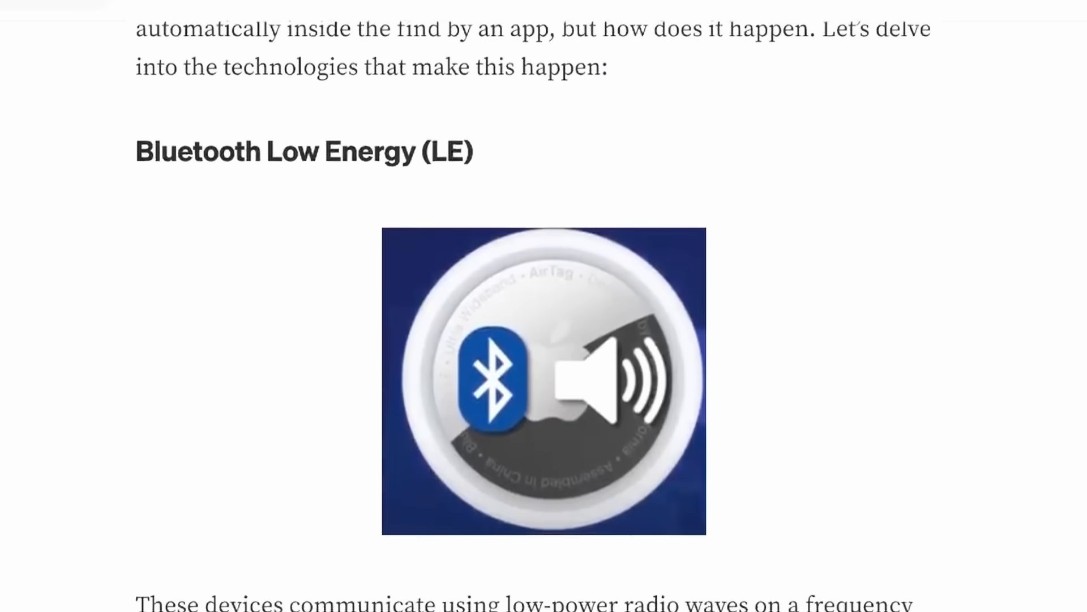
Scroll down the CNBC article to how bitchat relays messages through Bluetooth mesh clusters
scroll(down, 3)
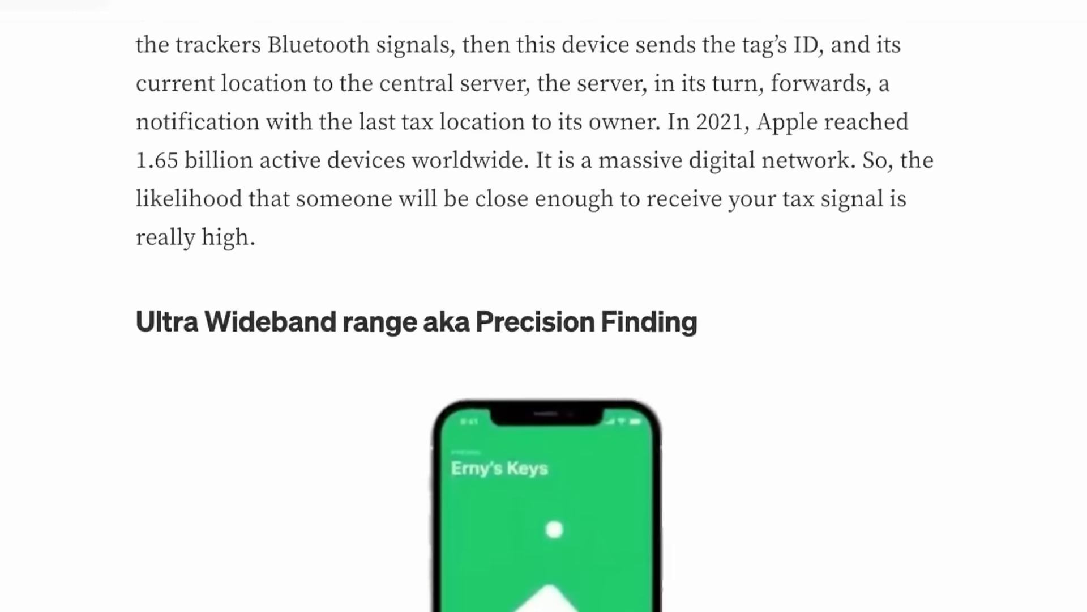
scroll(down, 3)
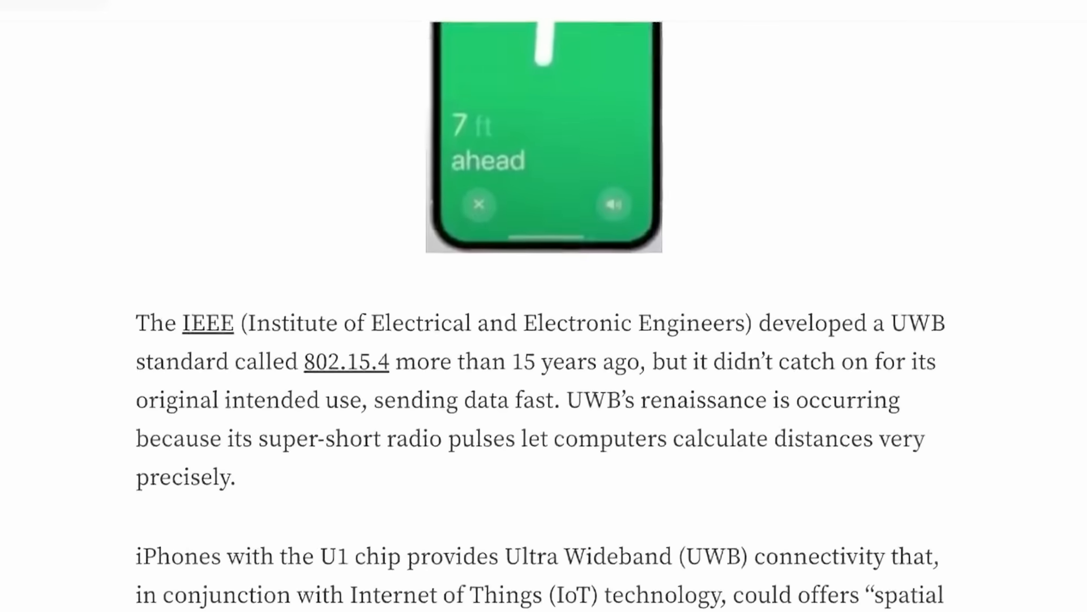
scroll(down, 3)
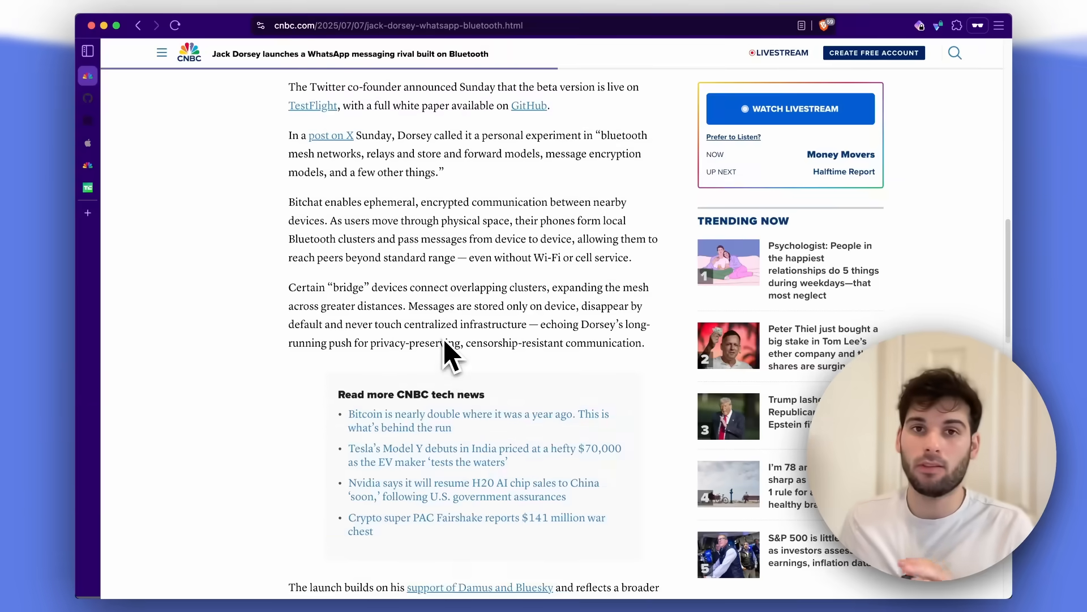
scroll(up, 3)
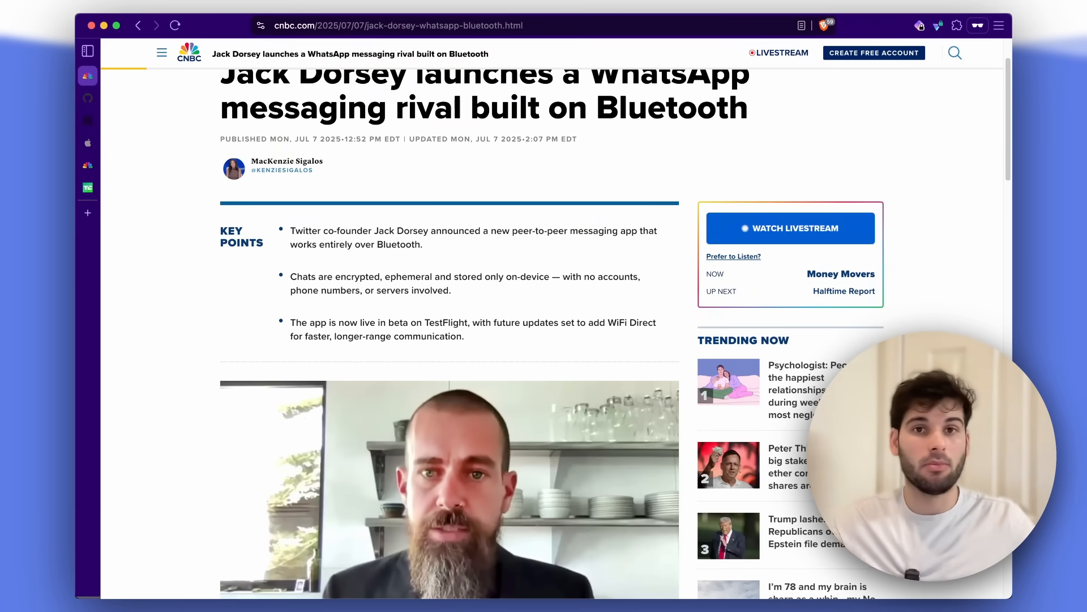
scroll(down, 3)
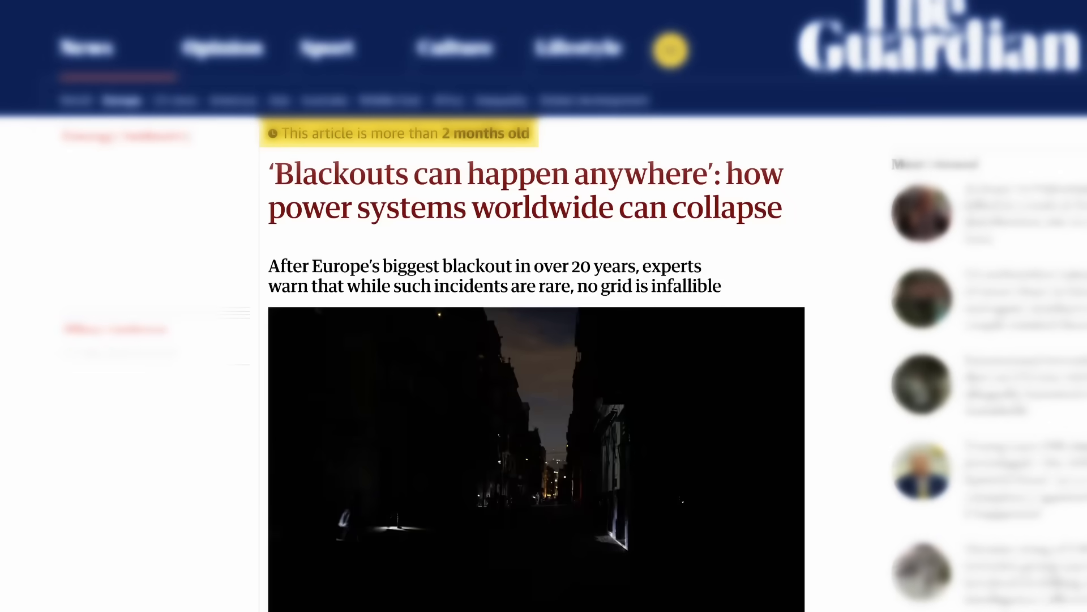
scroll(down, 3)
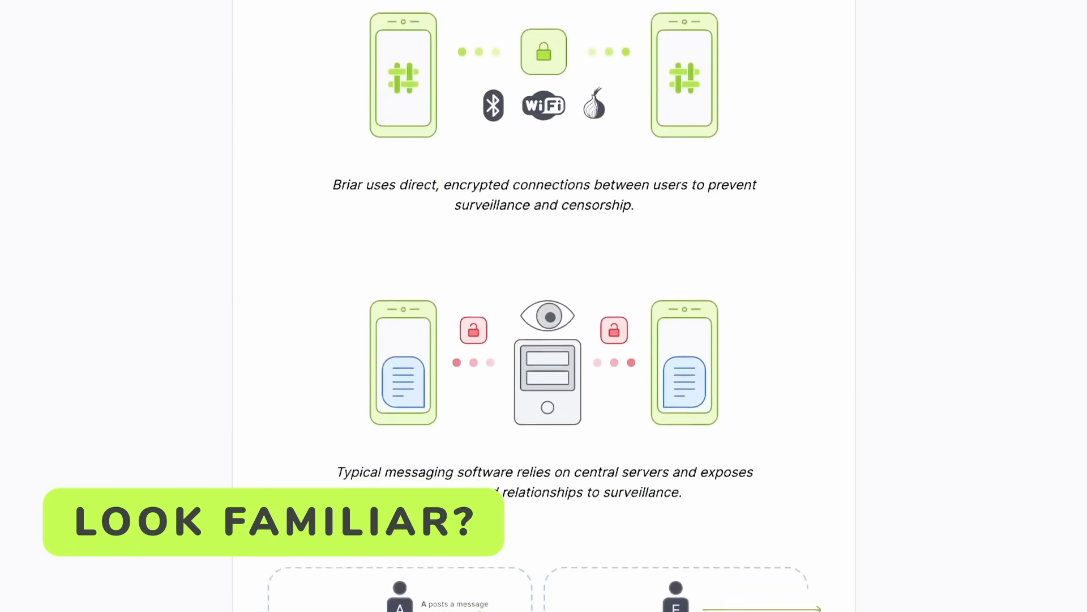
Scroll down the Briar homepage through its mesh-messaging diagrams
scroll(down, 3)
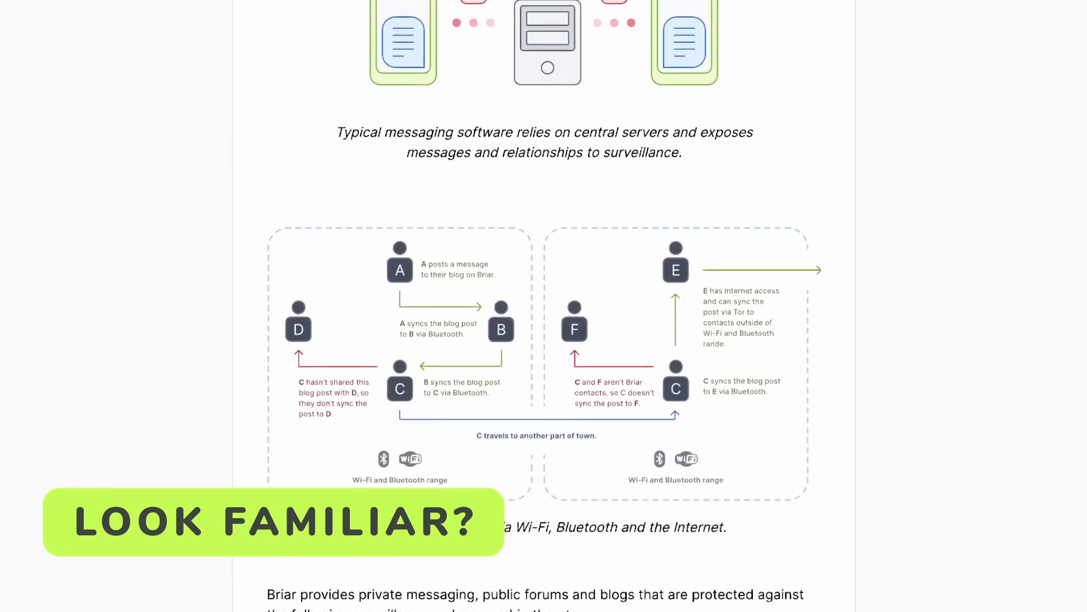
scroll(down, 3)
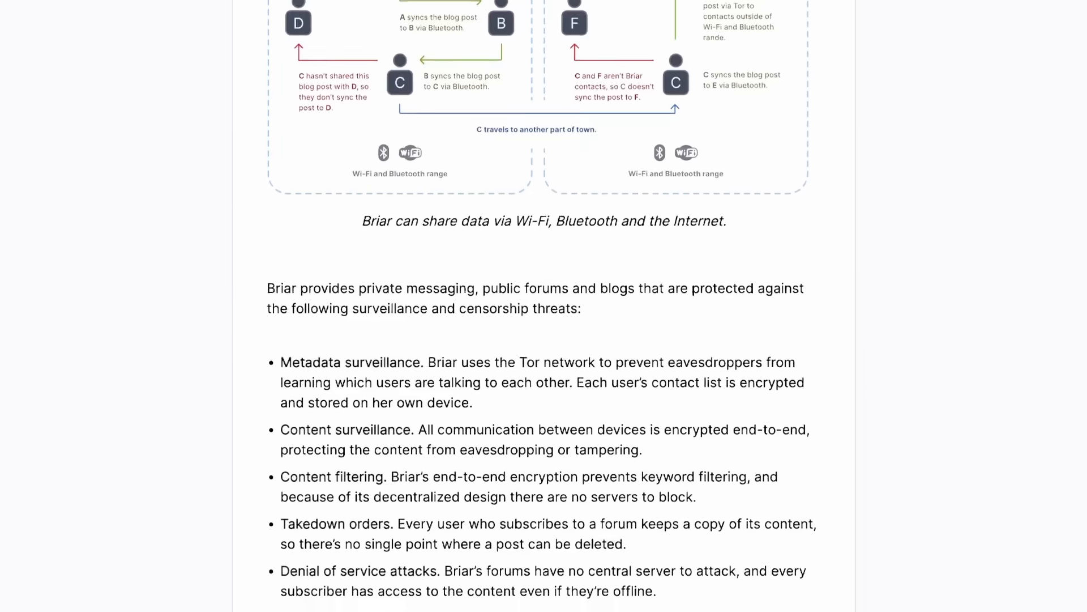
scroll(down, 3)
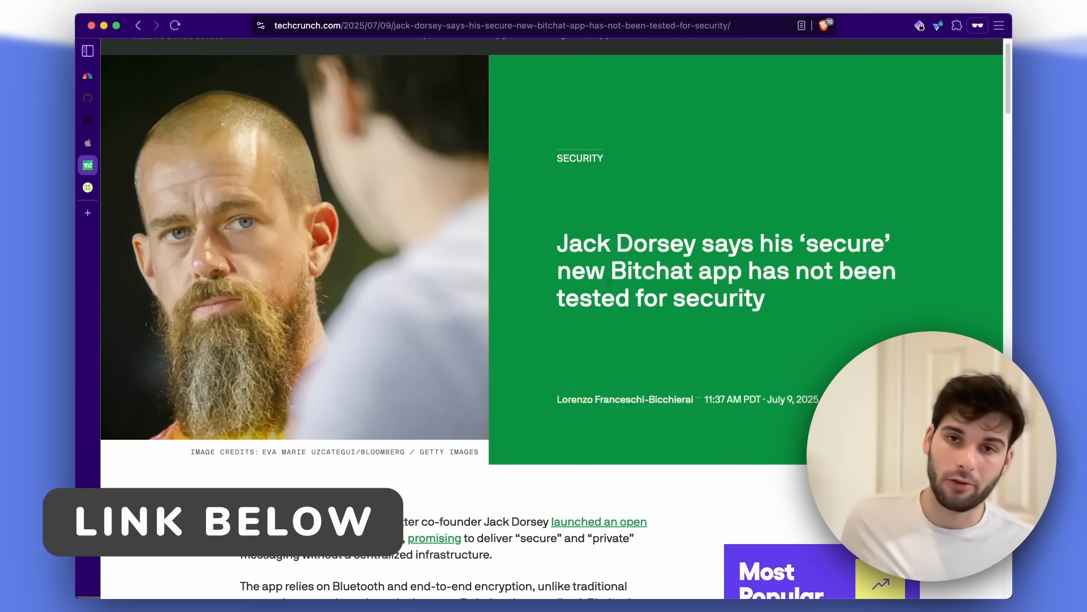
Read down the TechCrunch article, then revisit the security warning on bitchat's GitHub page
scroll(down, 3)
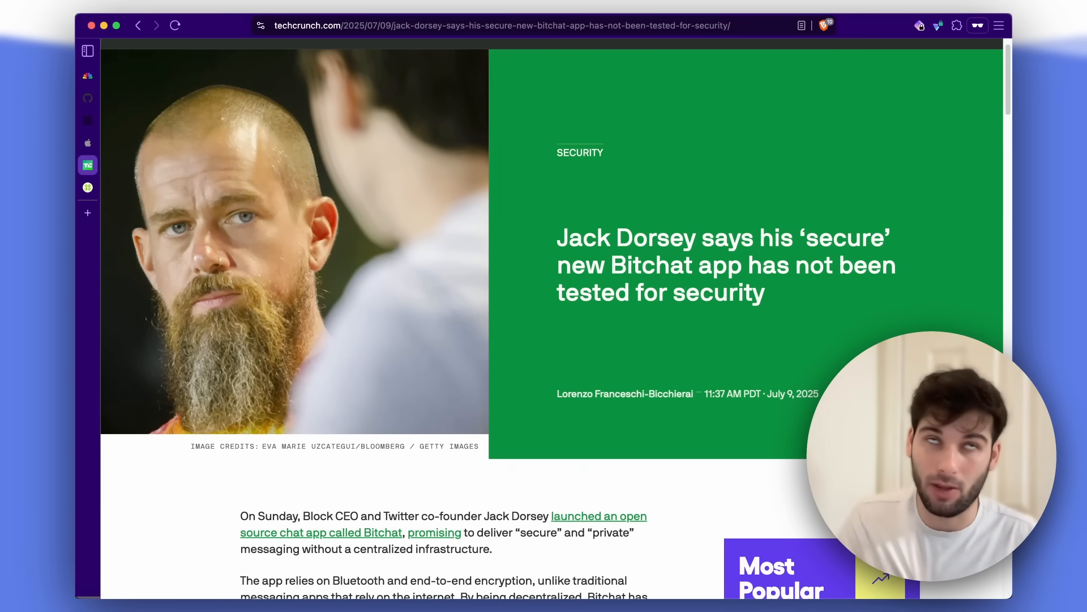
scroll(down, 3)
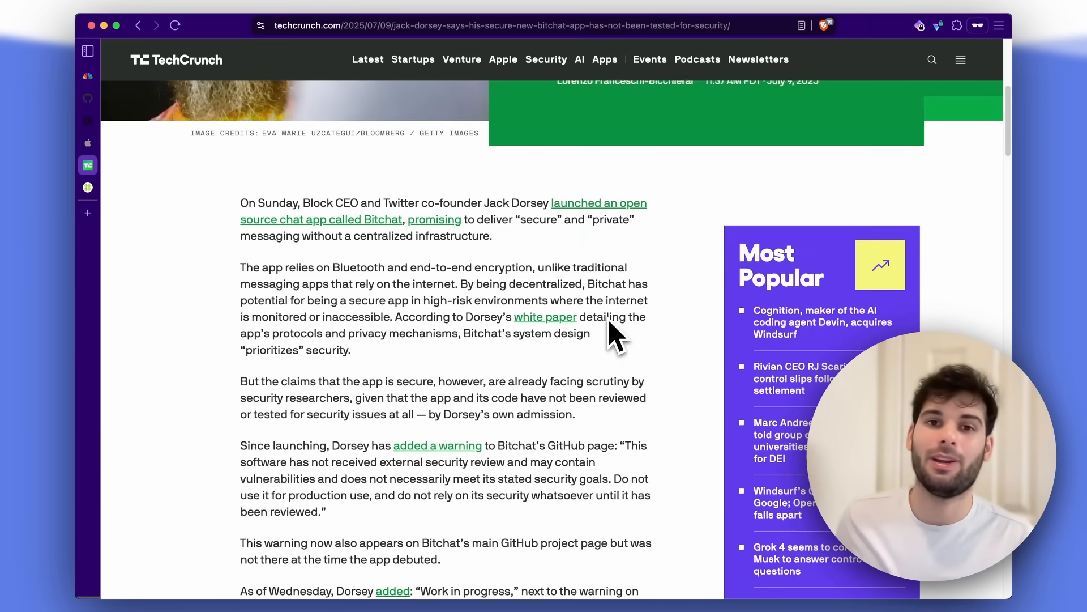
scroll(down, 3)
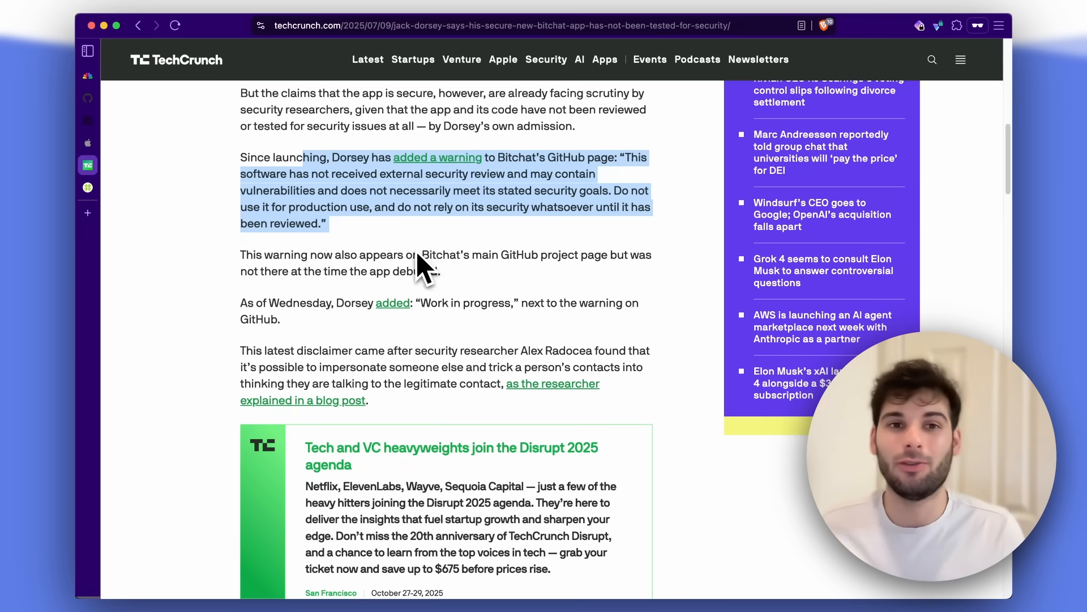
mouse_move(433, 236)
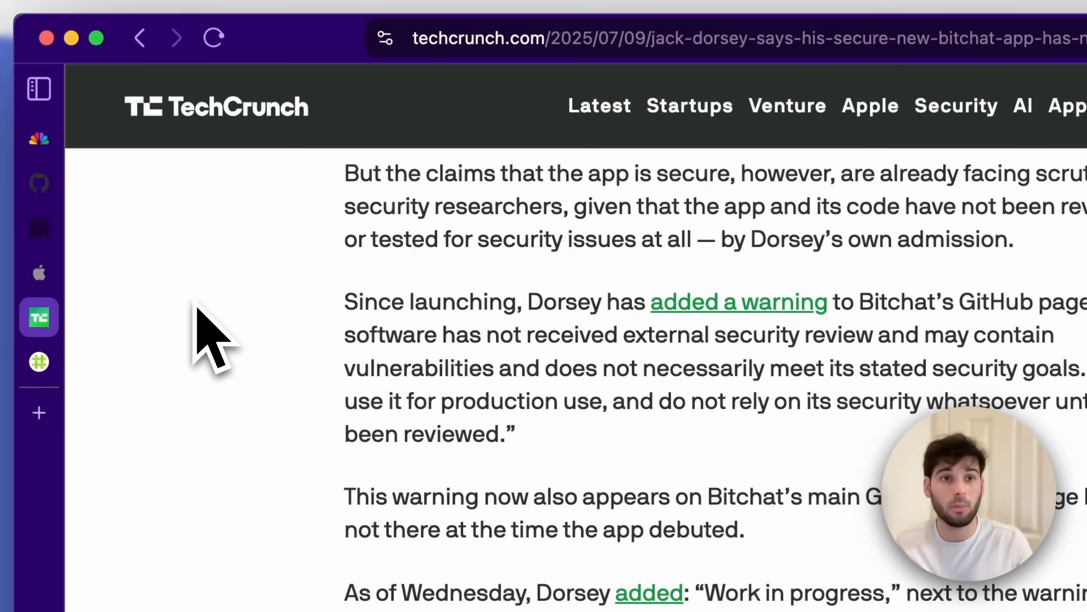
mouse_move(84, 243)
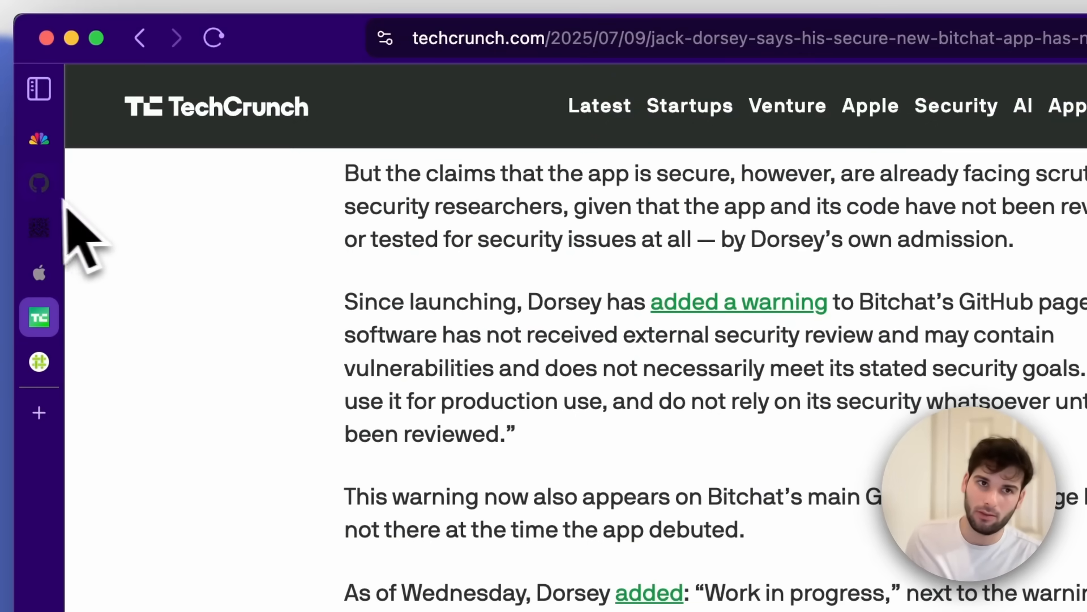
click(739, 302)
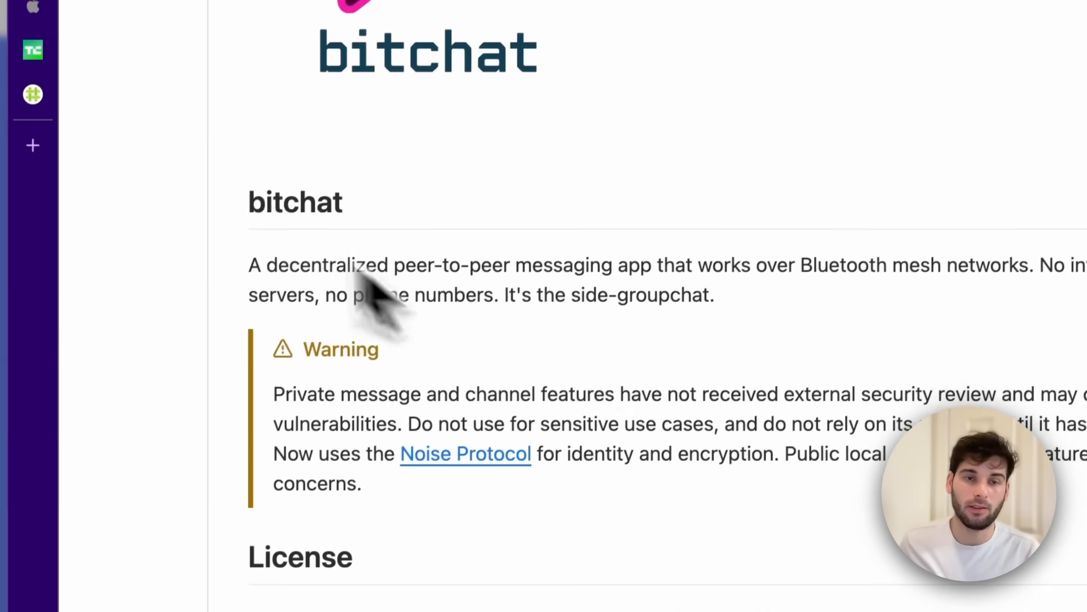
scroll(up, 3)
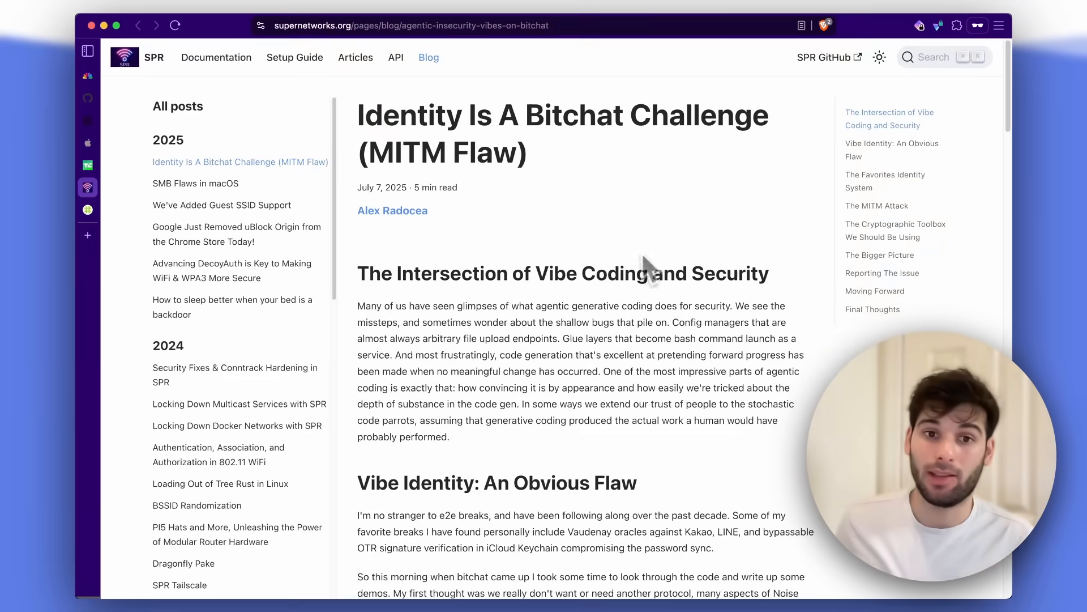
Scroll the blog post past the MITM attack walkthrough to the recommended cryptographic protocols
scroll(down, 3)
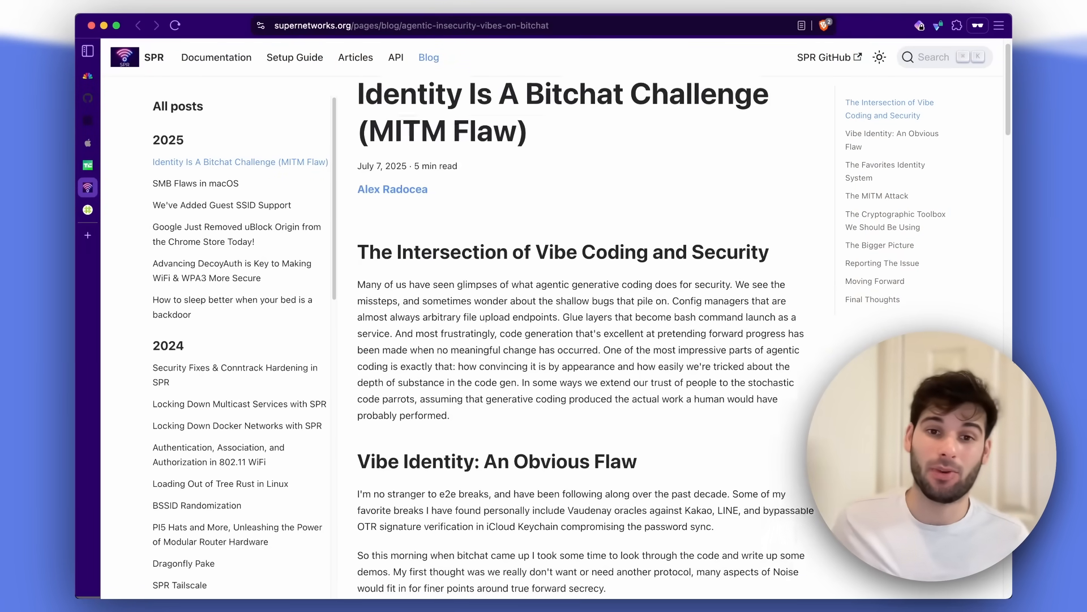
scroll(down, 3)
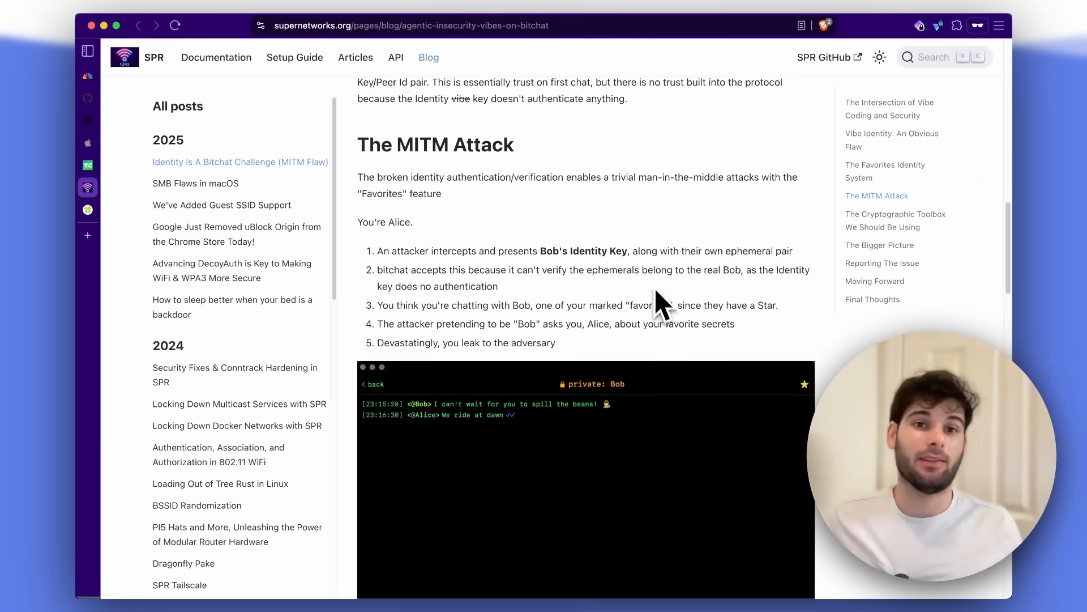
scroll(down, 3)
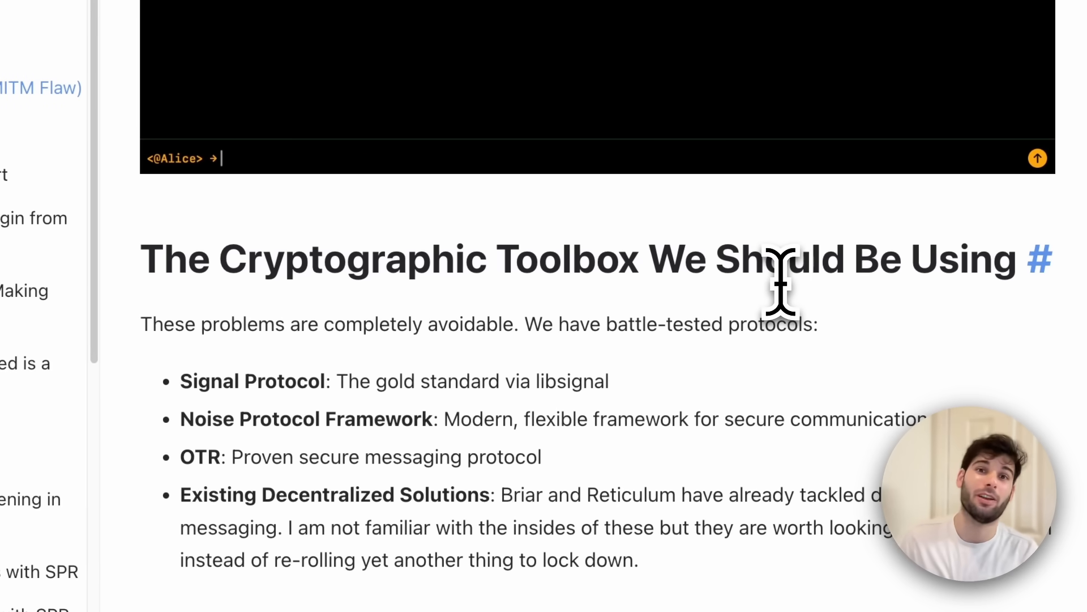
mouse_move(409, 388)
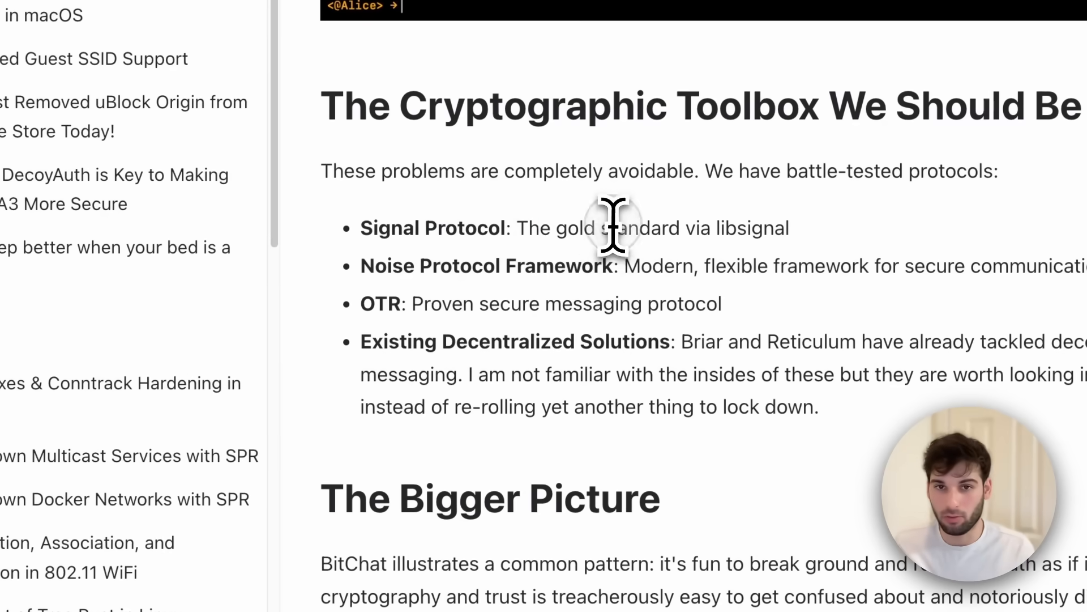
mouse_move(714, 360)
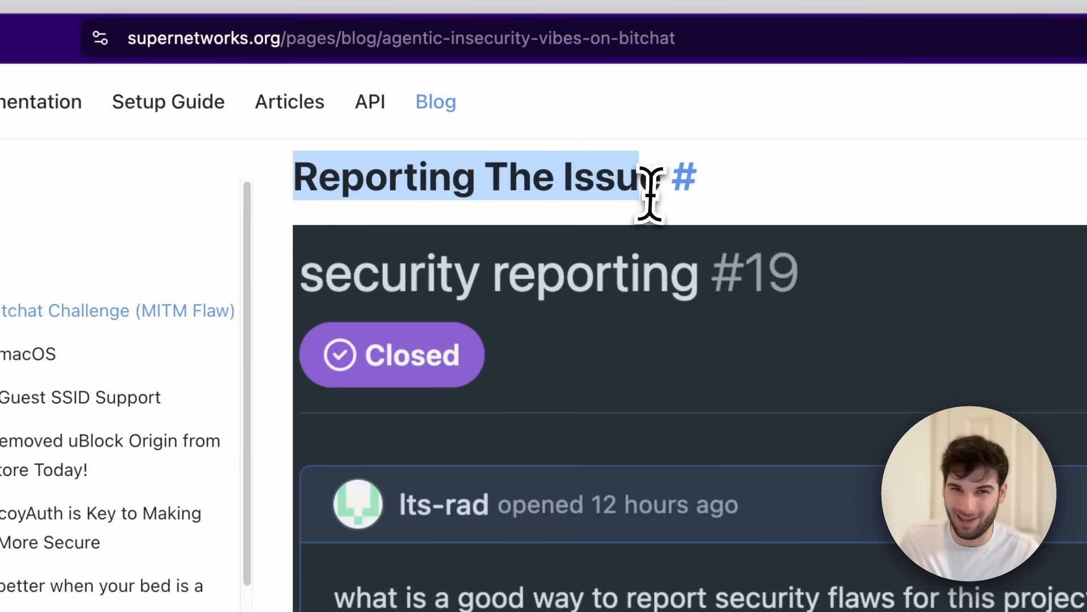
scroll(down, 3)
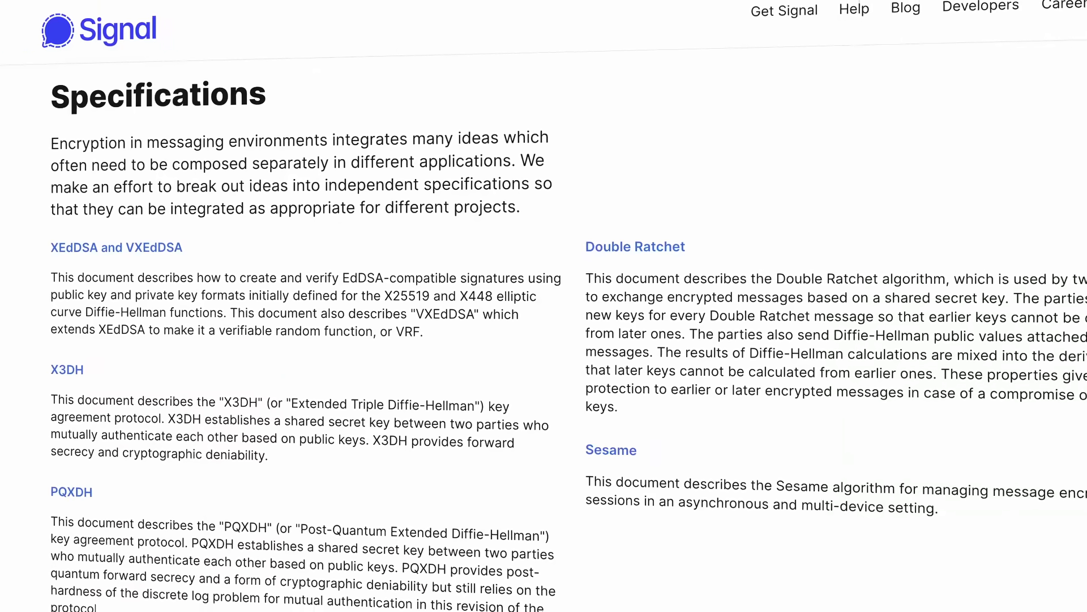
Scroll down the Signal page
scroll(down, 3)
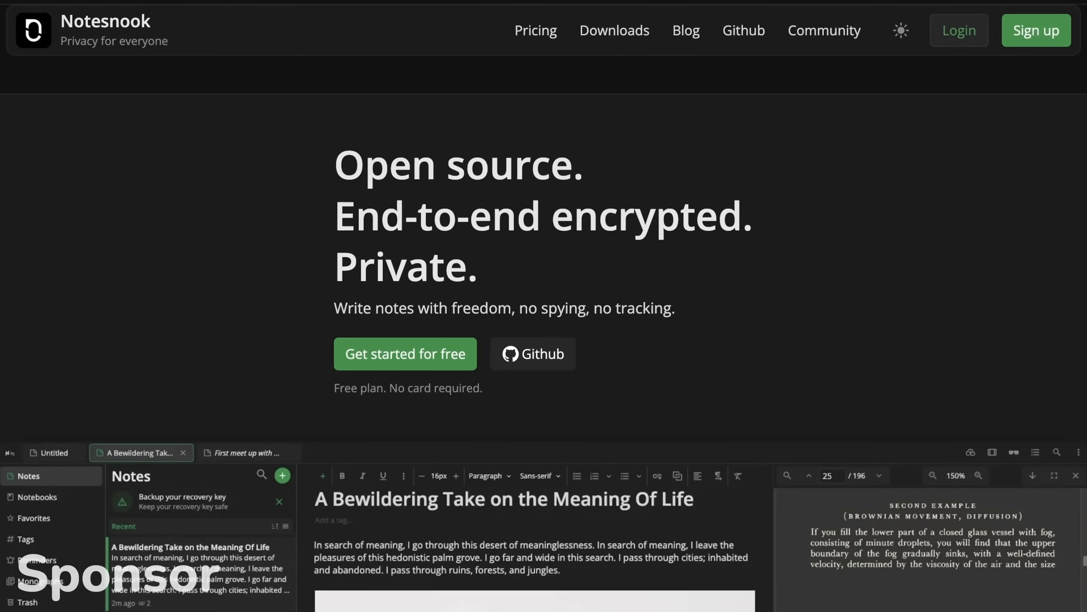
Scroll past the open-source and note-linking sections to the Notesnook editor showcase
scroll(down, 3)
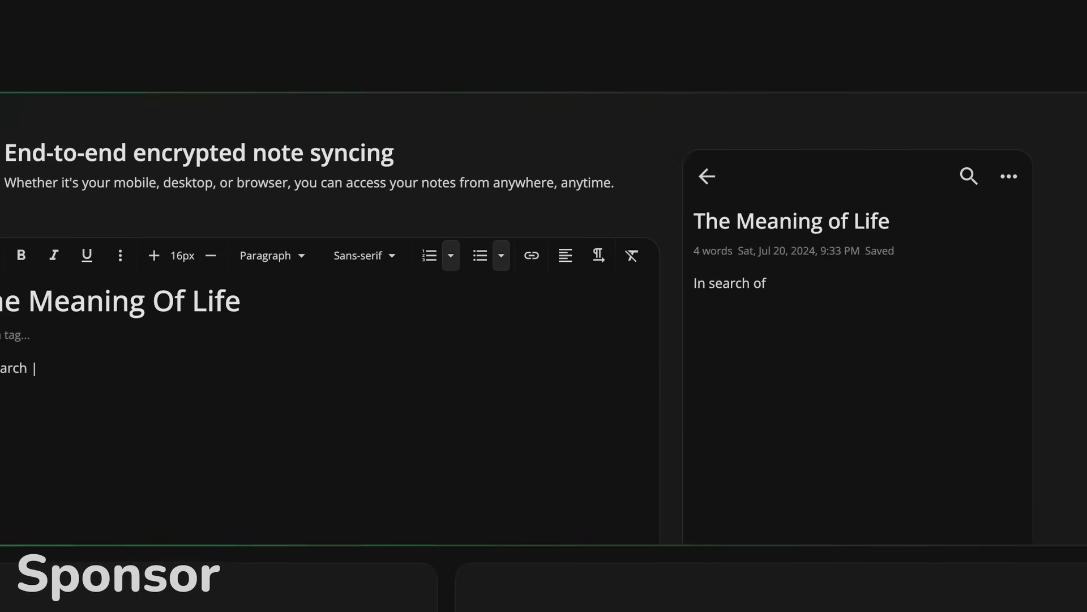
scroll(down, 3)
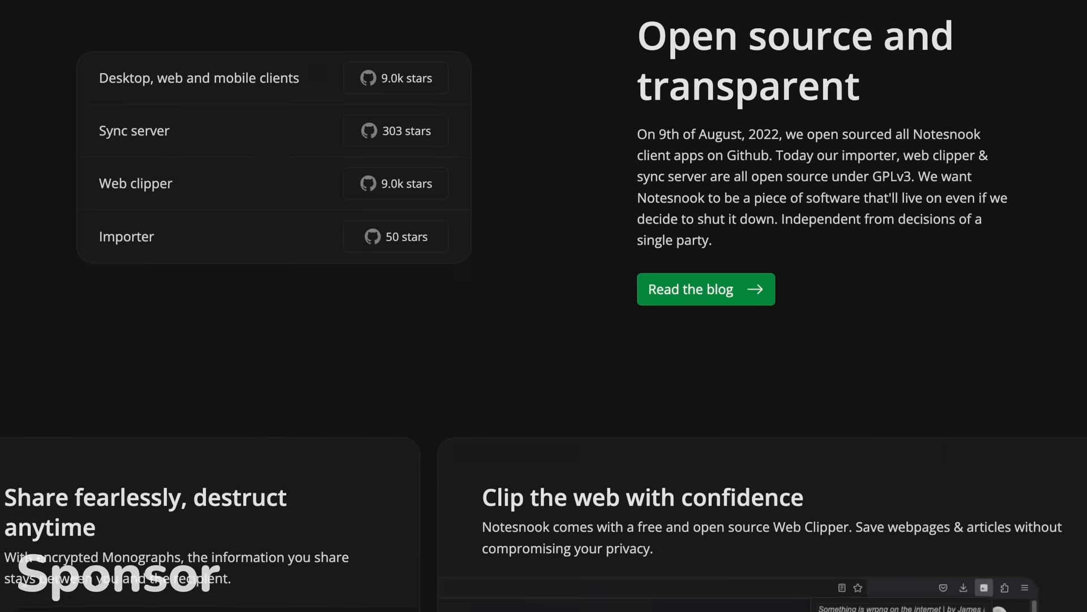
scroll(down, 3)
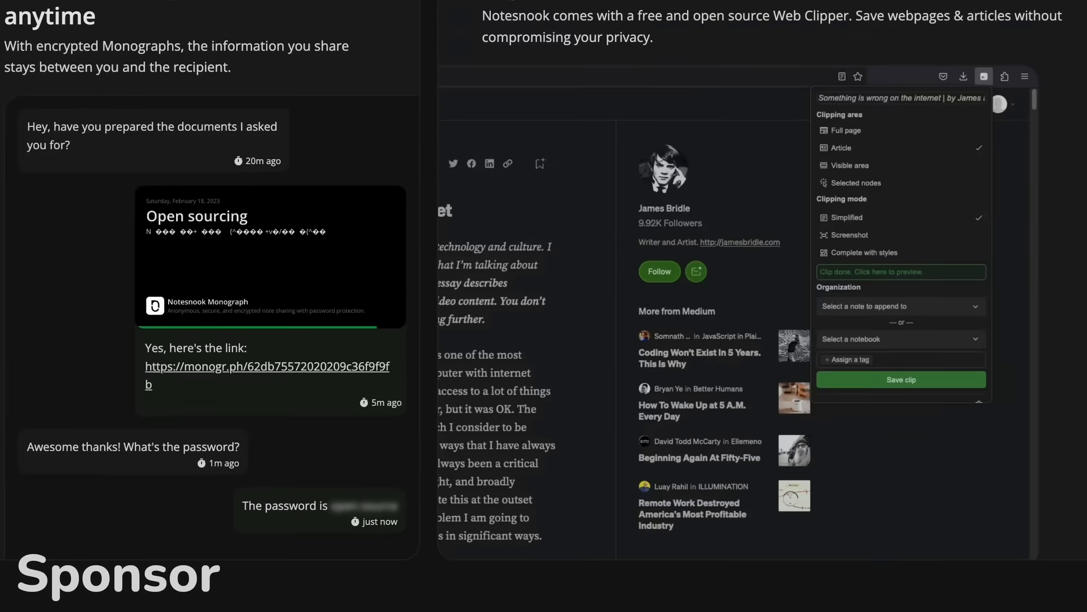
scroll(down, 3)
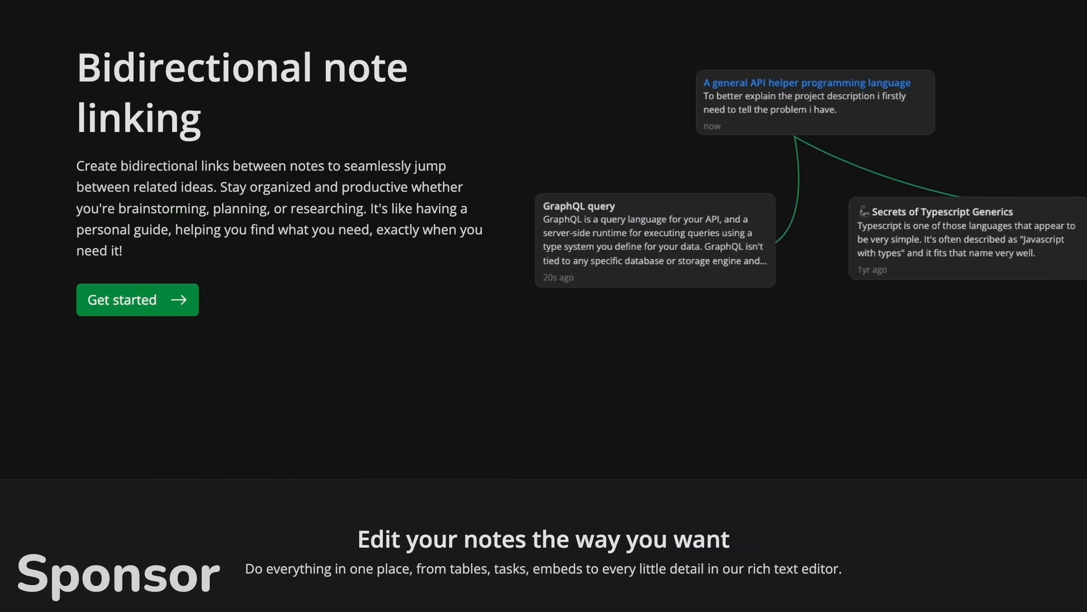
scroll(down, 3)
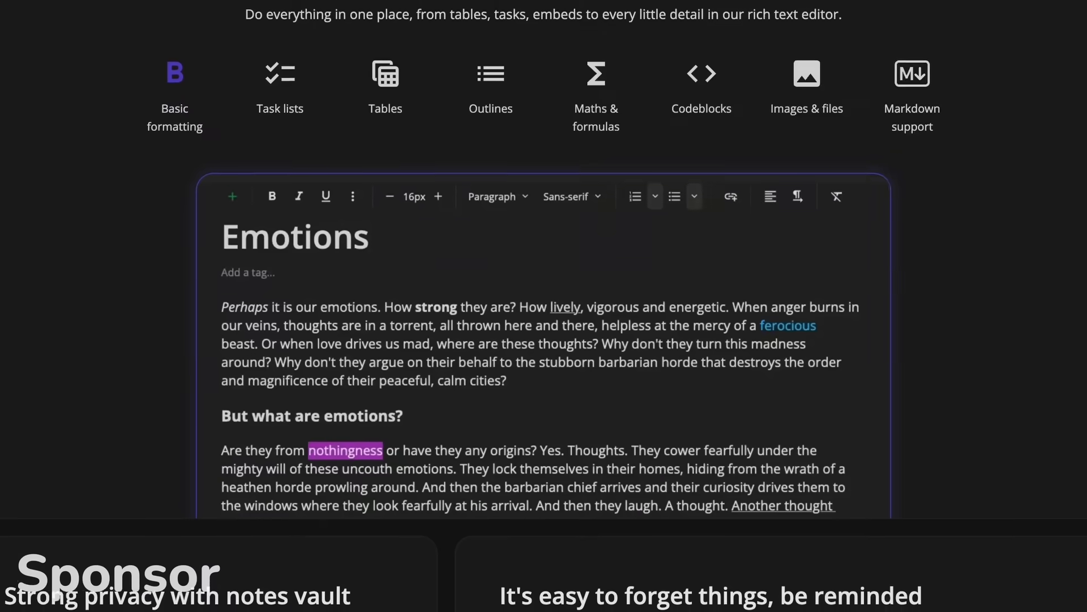
scroll(down, 3)
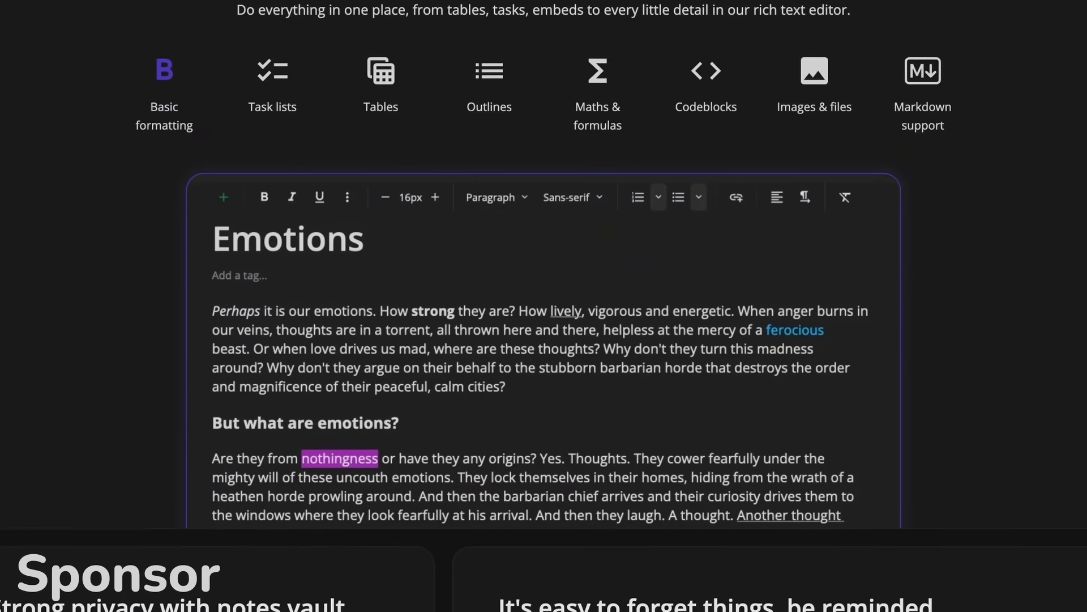
scroll(down, 3)
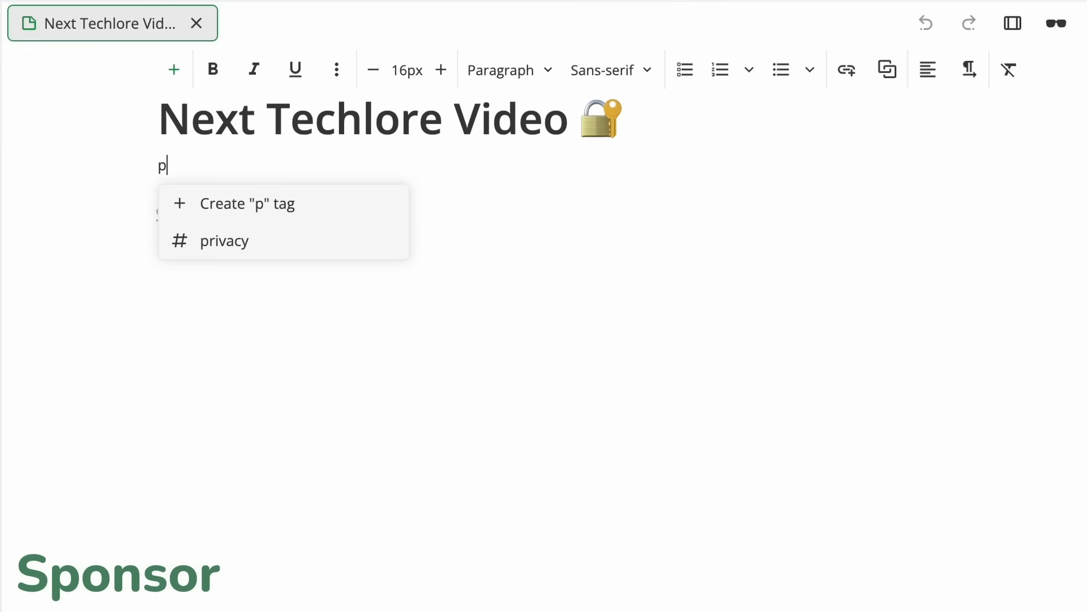
Tag the note 'privacy' and add checklist items 'Script' and 'Record'
click(224, 240)
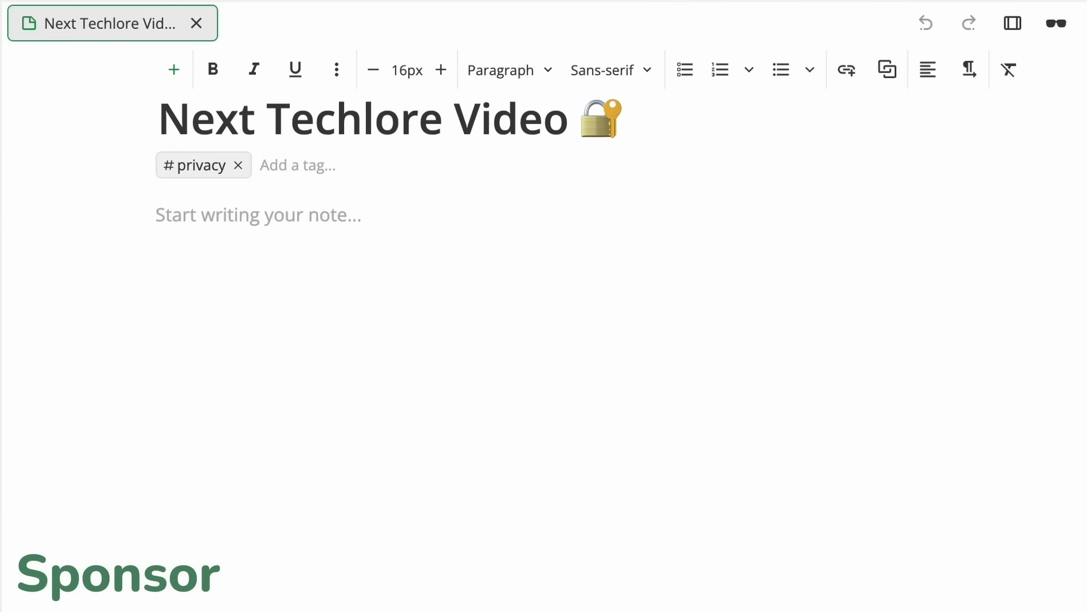
text(Script)
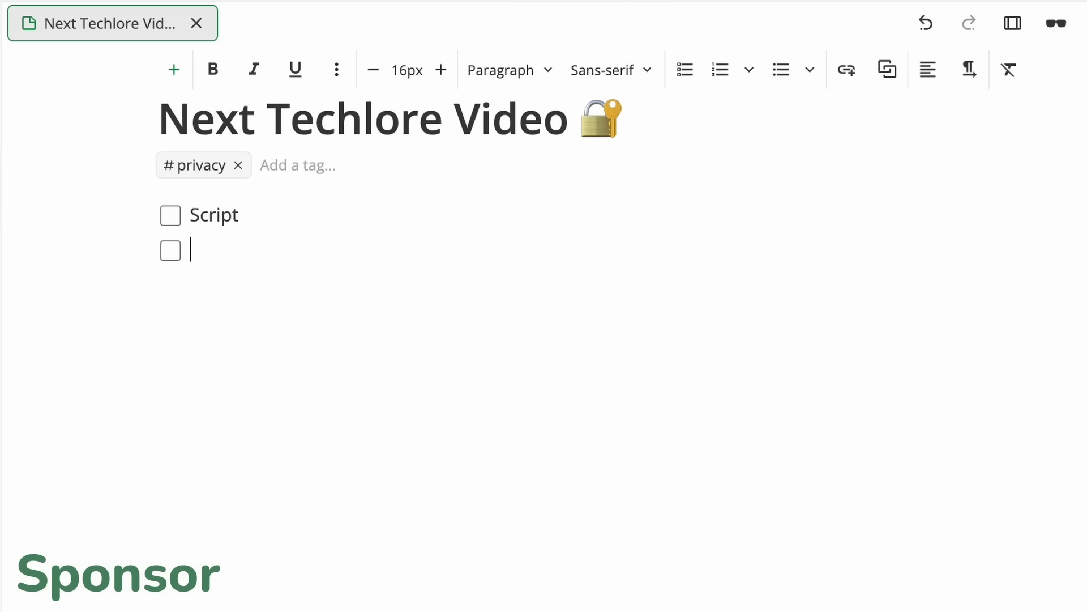
text(Record)
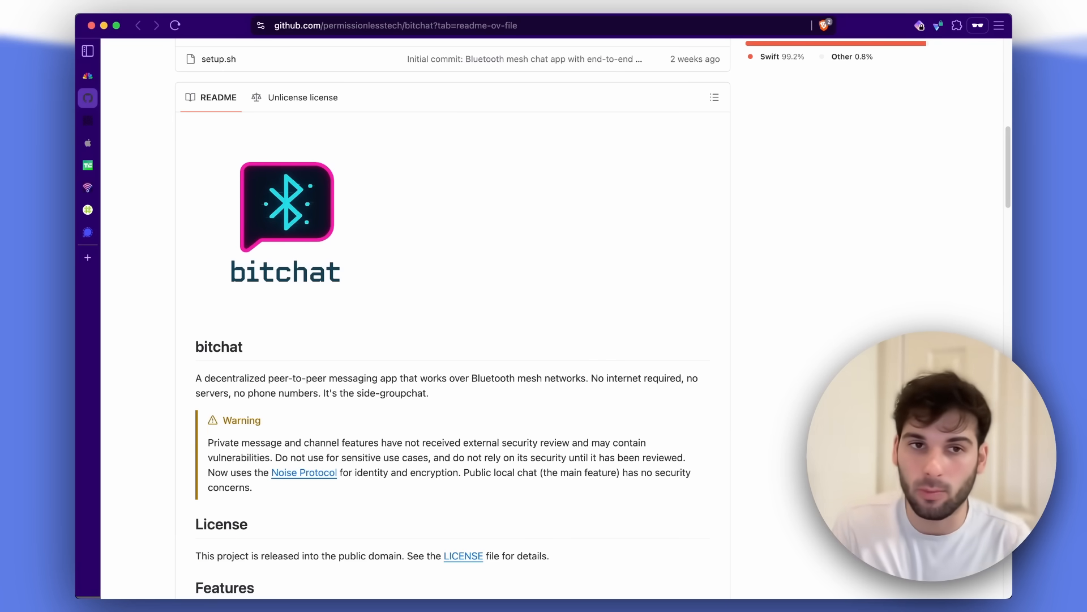
Scroll the bitchat repository page to show the file list and About panel
scroll(down, 3)
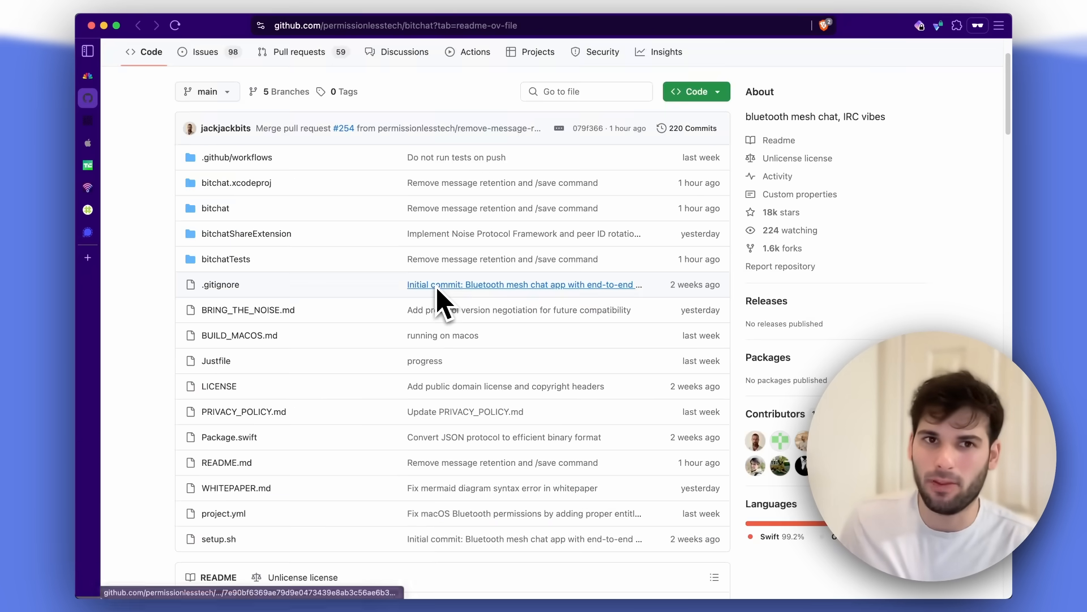
scroll(down, 3)
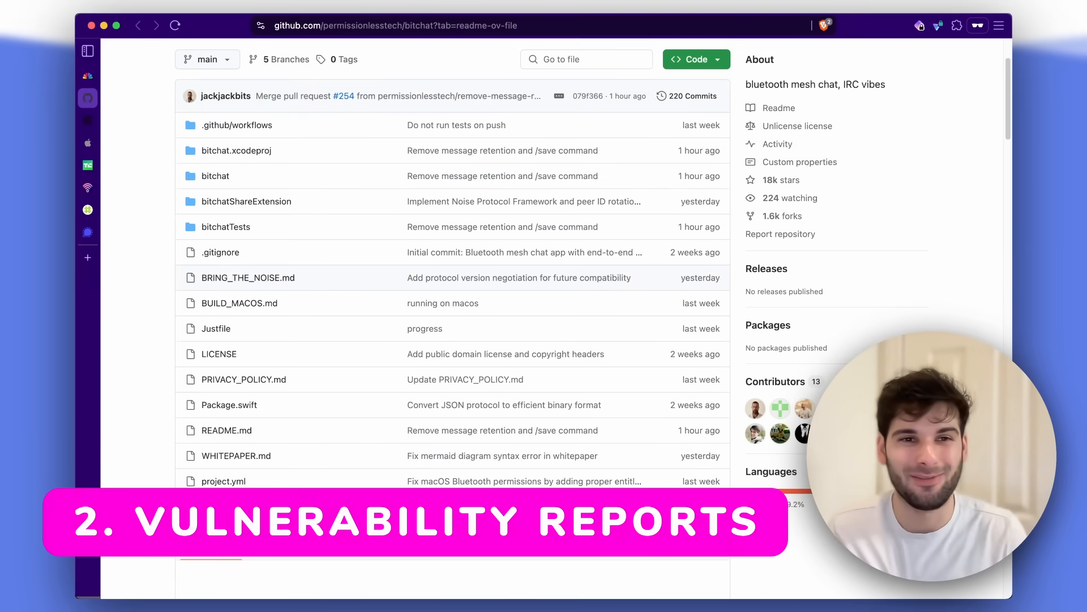
mouse_move(293, 408)
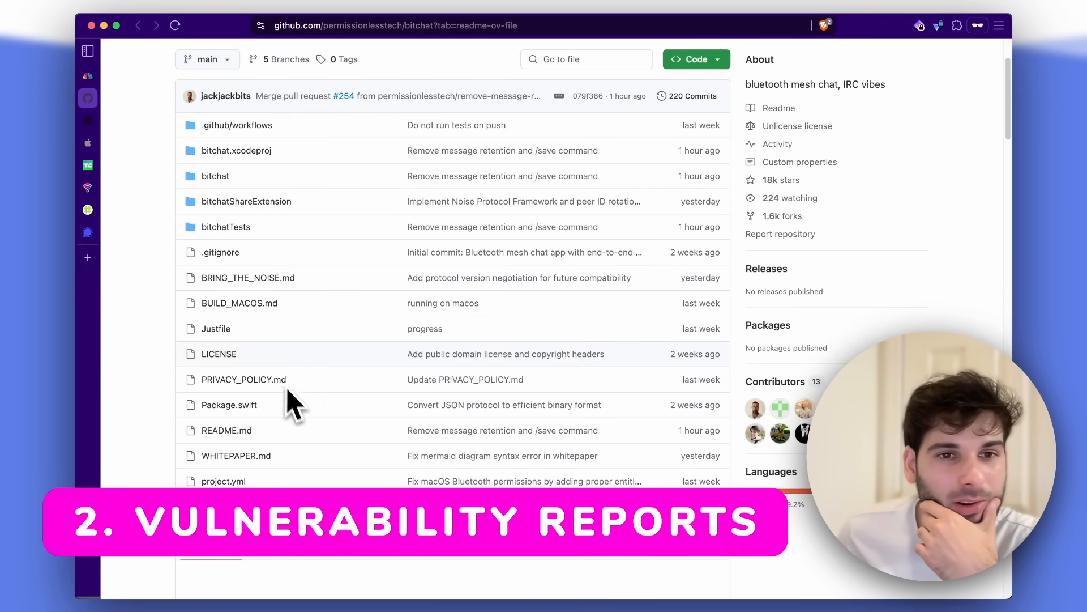
Confirm bitchat's Security tab shows no security policy, then check for published releases
click(687, 84)
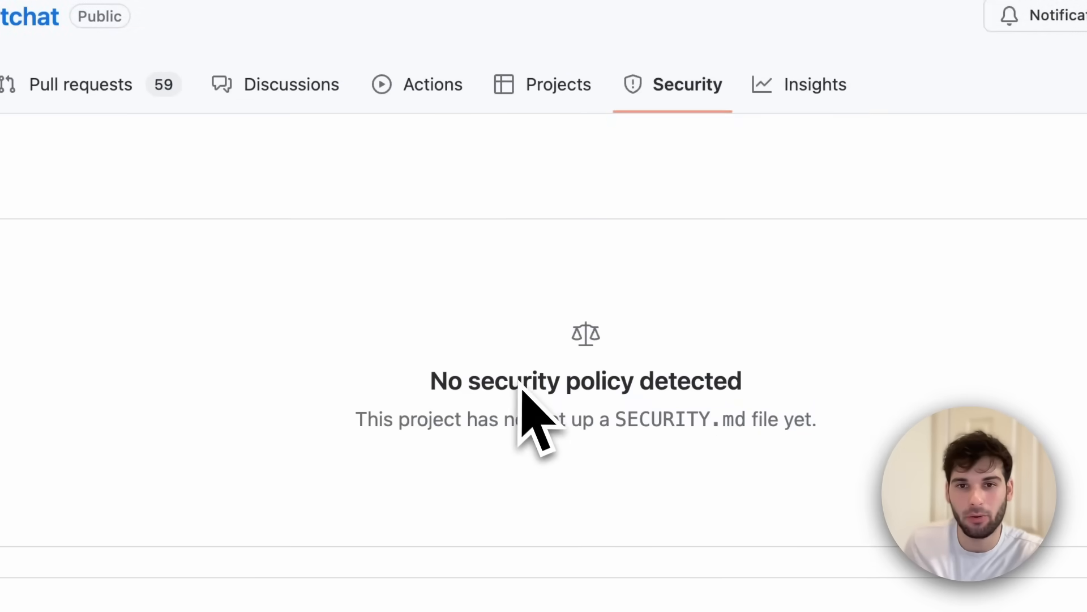
scroll(down, 3)
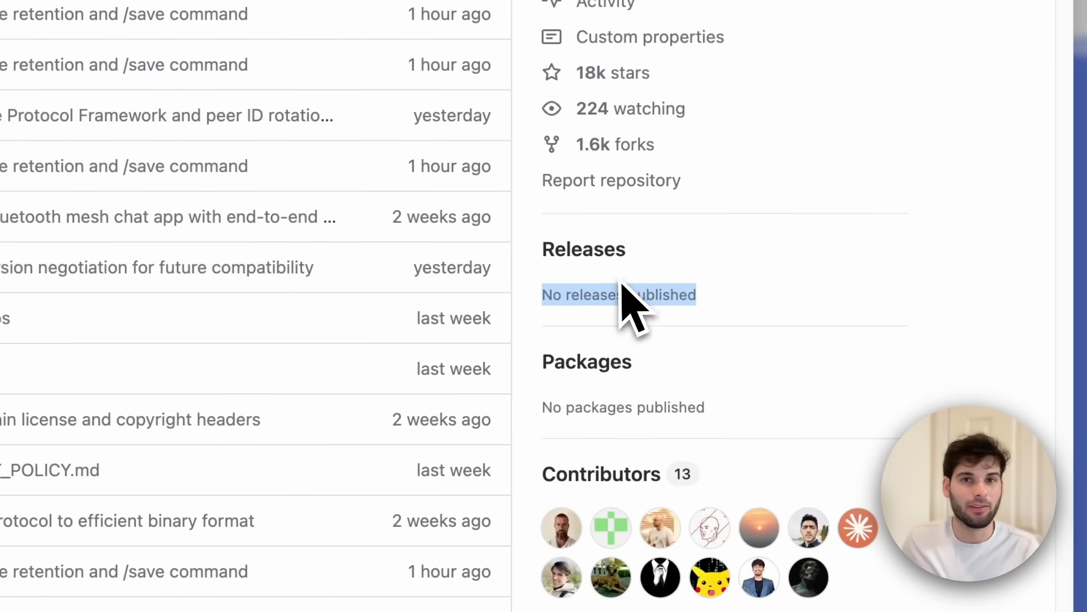
mouse_move(648, 319)
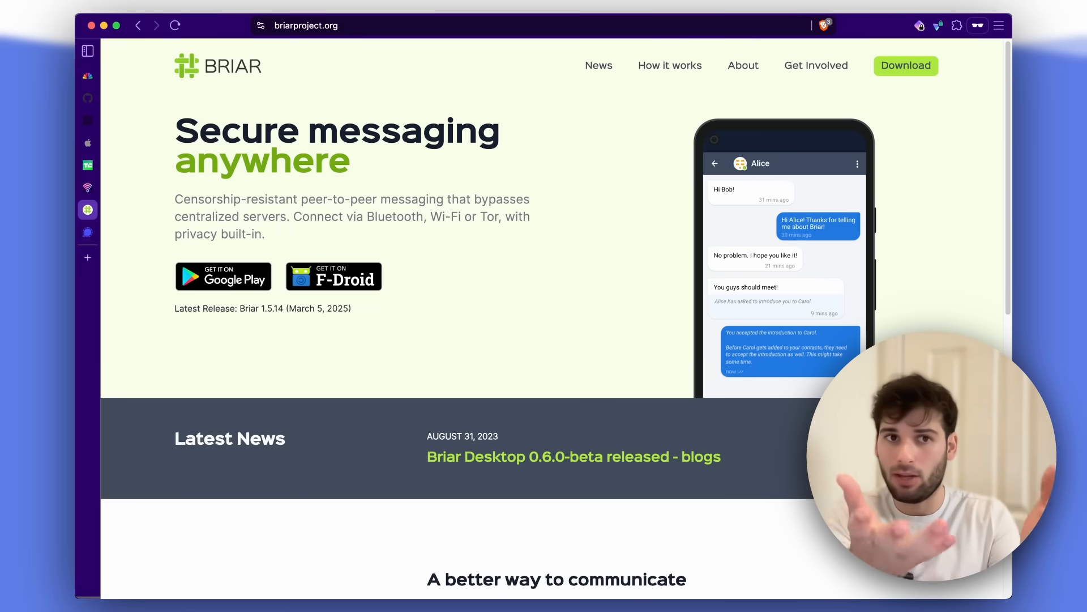
mouse_move(291, 211)
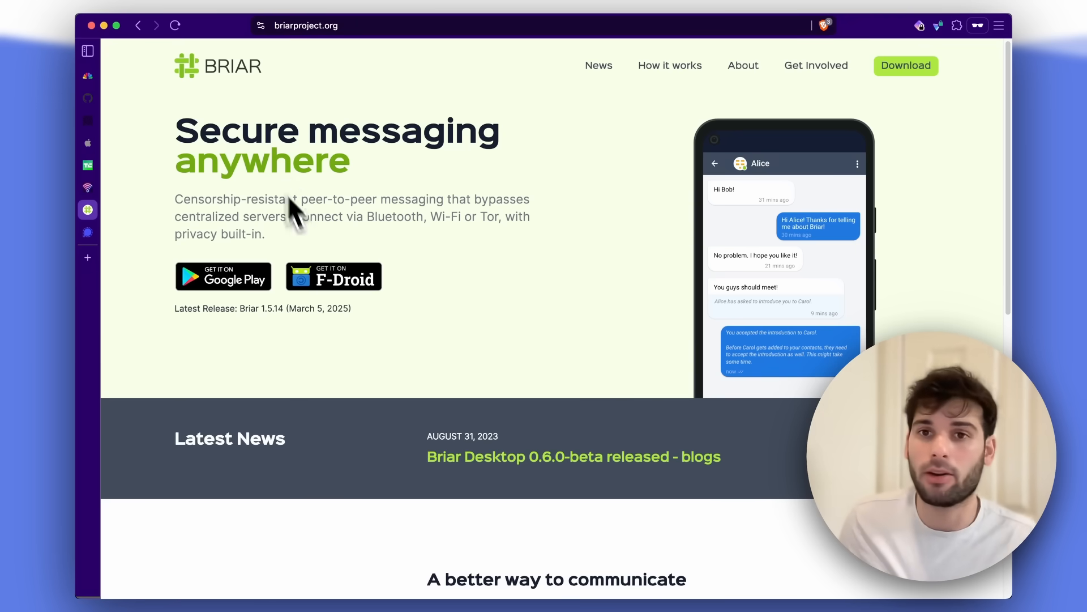
Scroll through briarproject.org's Encryption and Local Storage features down to the footer
scroll(down, 3)
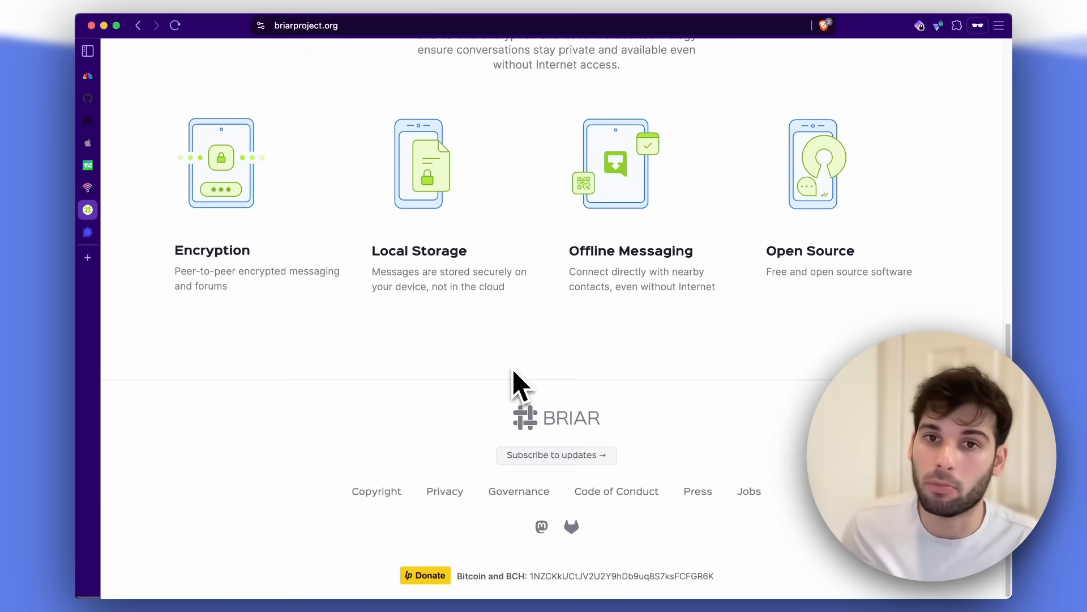
scroll(up, 3)
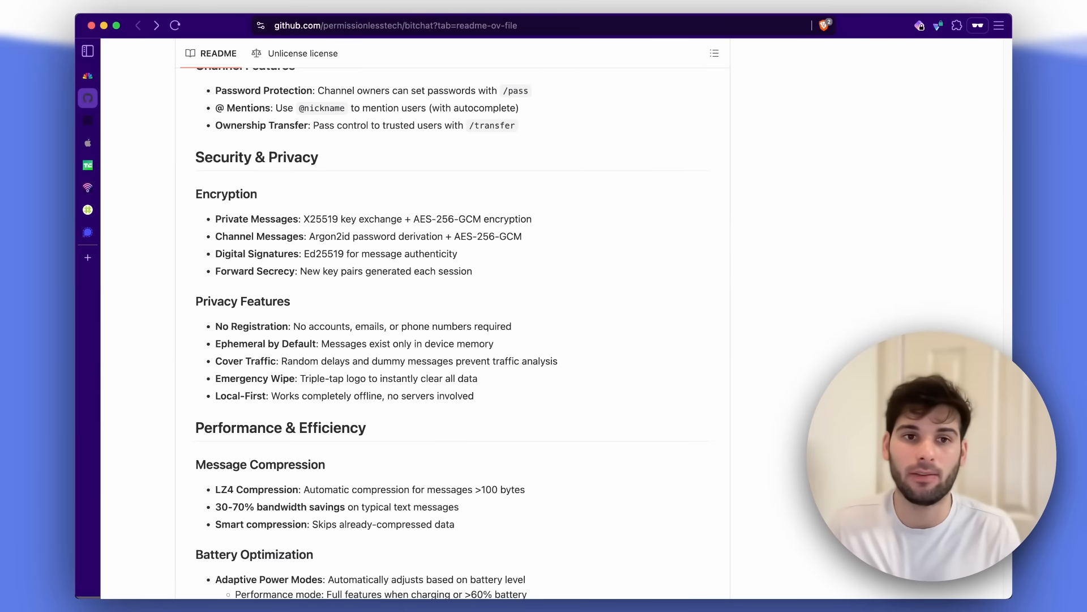
Scroll the bitchat README to its Security & Privacy heading
scroll(down, 3)
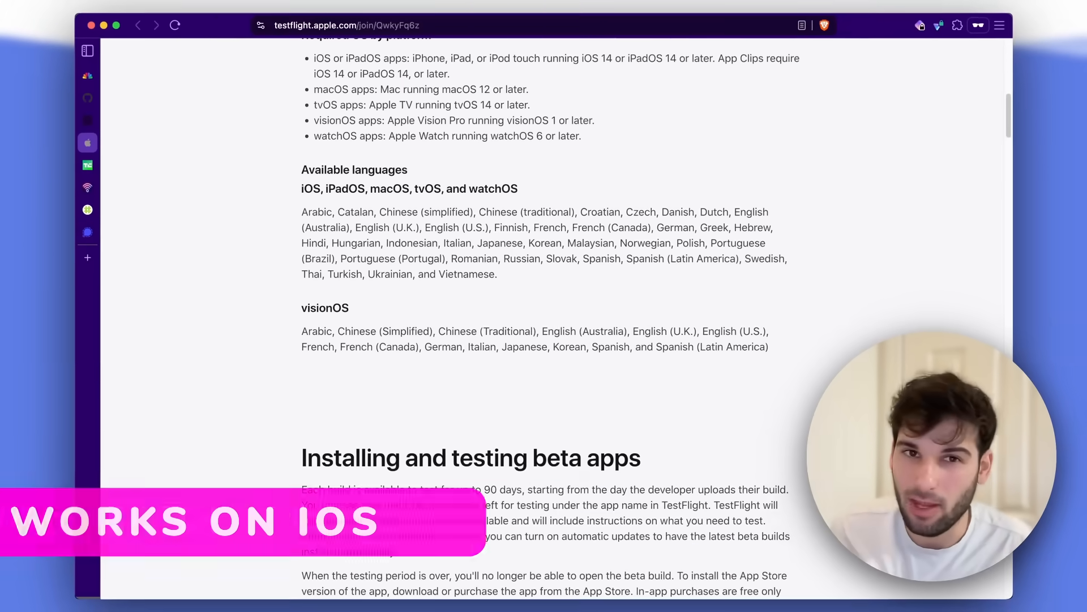
Scroll the TestFlight join page to 'Installing and testing beta apps'
scroll(up, 3)
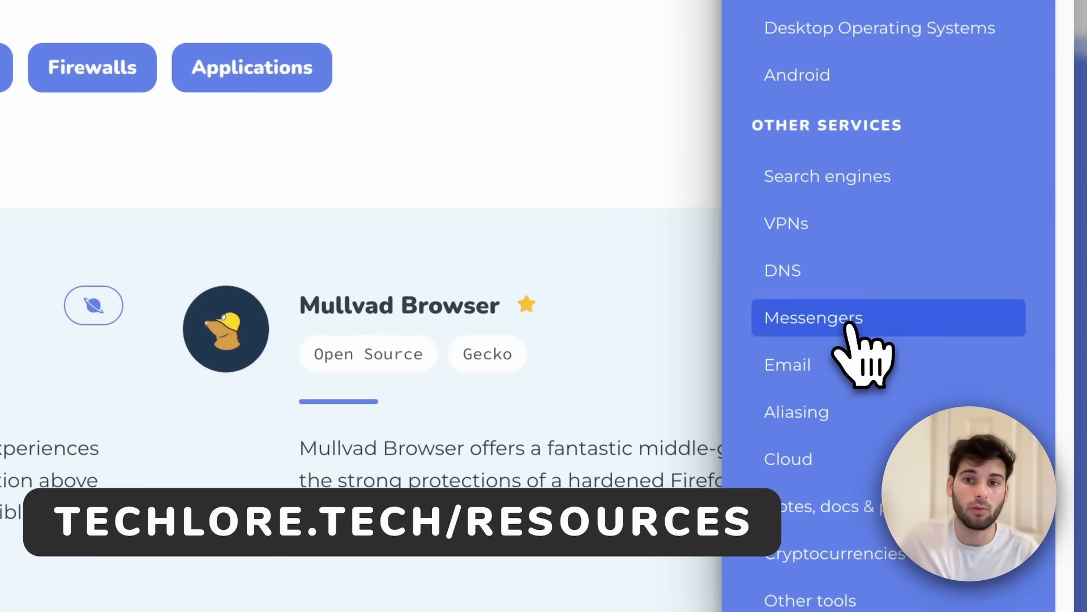
Use the techlore.tech/resources table of contents to reach the Messengers section
click(813, 318)
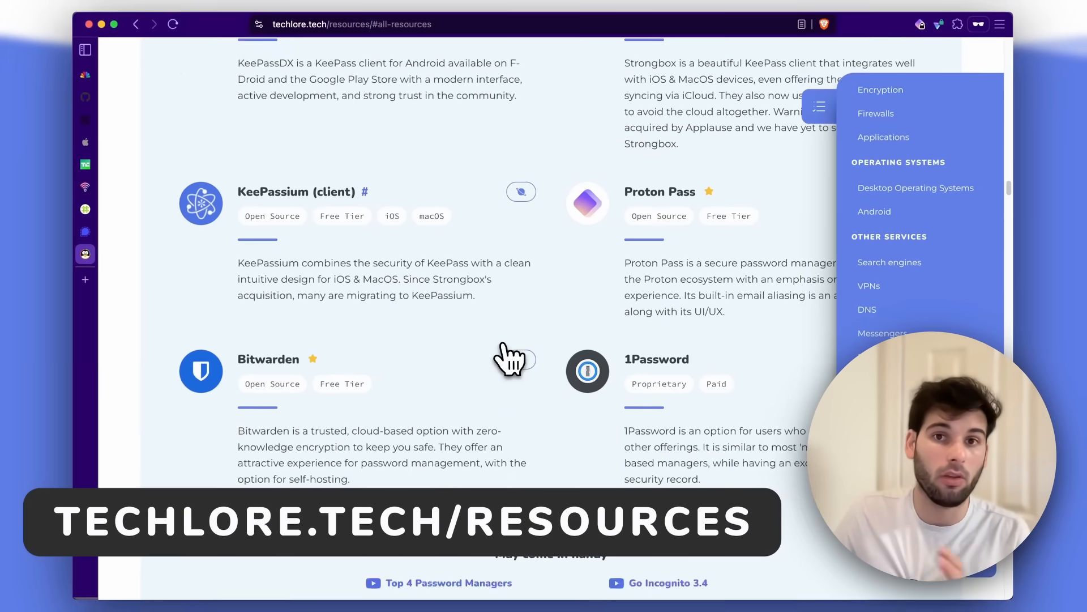
scroll(down, 3)
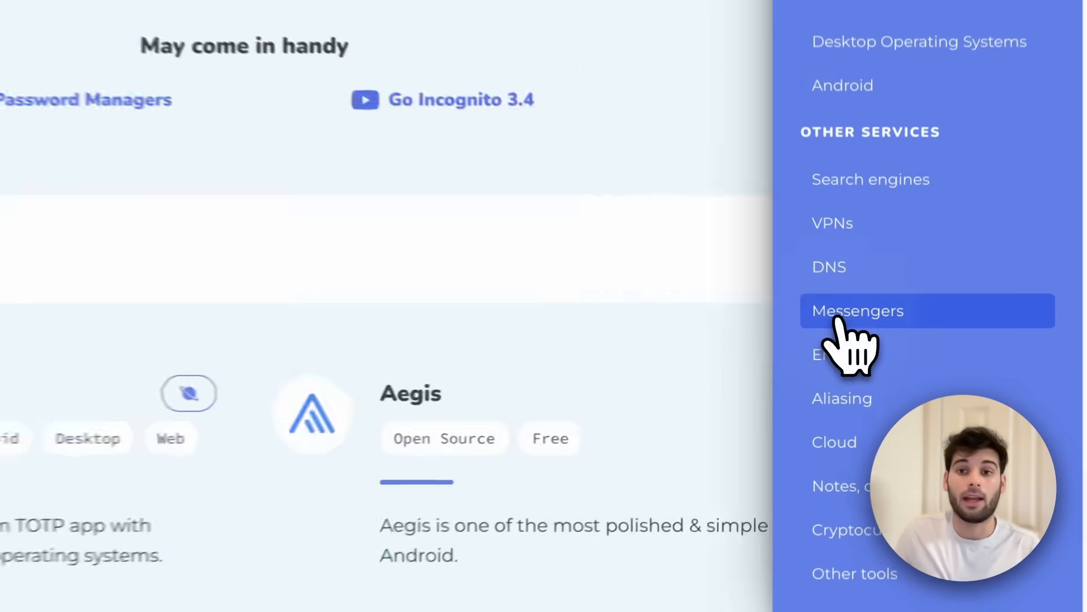
click(858, 310)
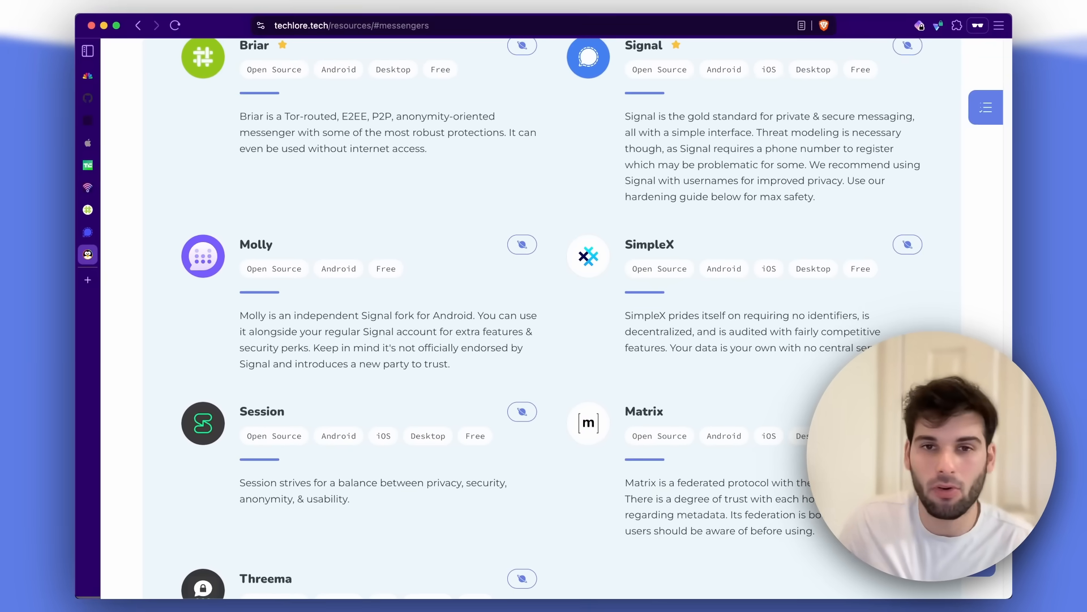
Scroll the Messengers cards past Threema to the 'May come in handy' links
scroll(down, 3)
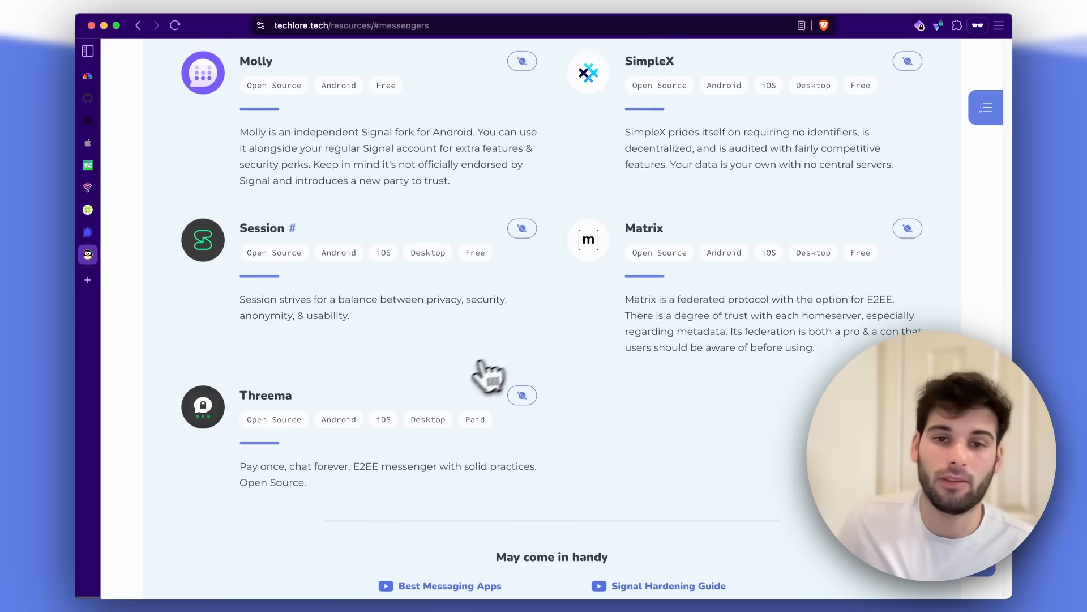
scroll(up, 3)
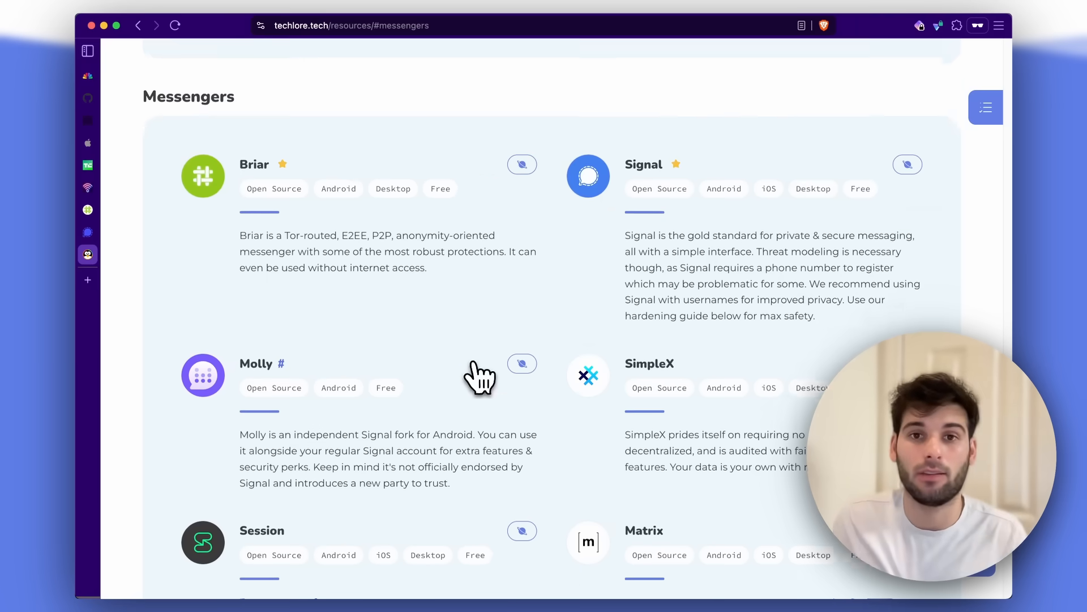
scroll(down, 3)
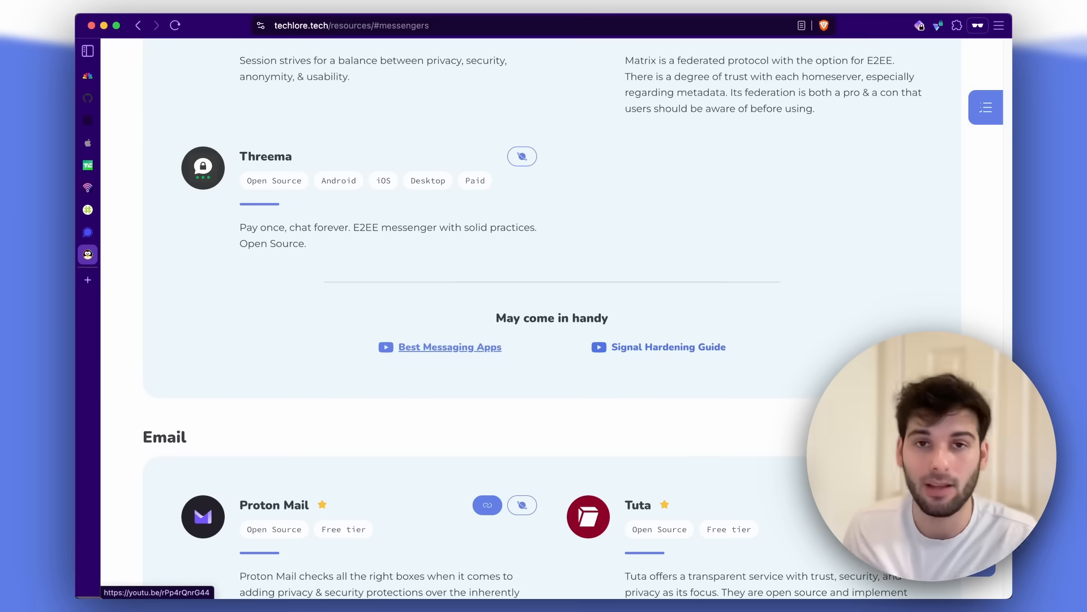
scroll(up, 3)
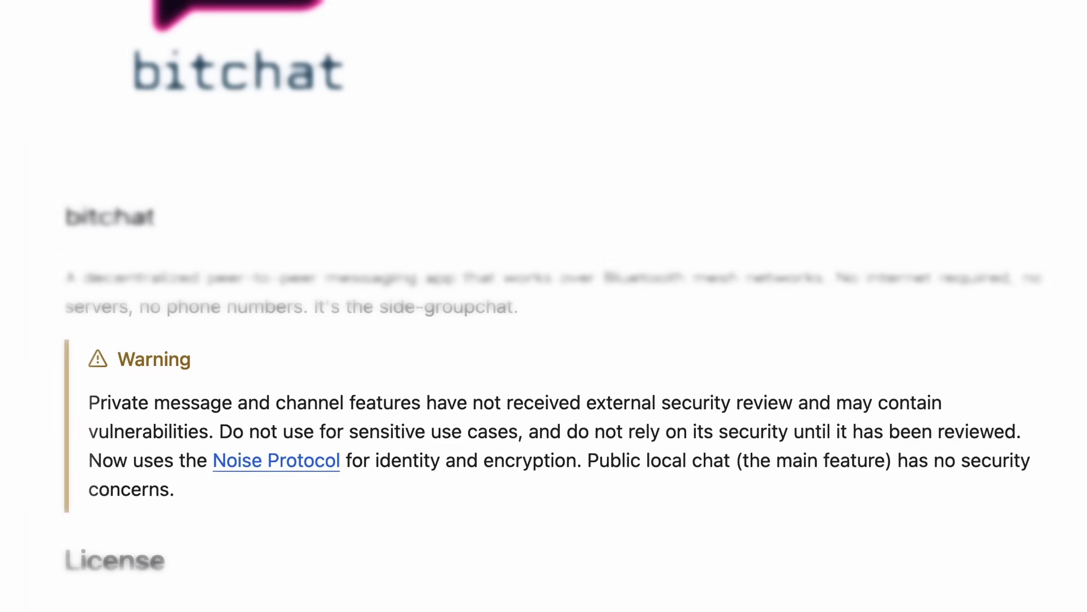
Scroll the bitchat repo from the README warning back to its file list
scroll(down, 3)
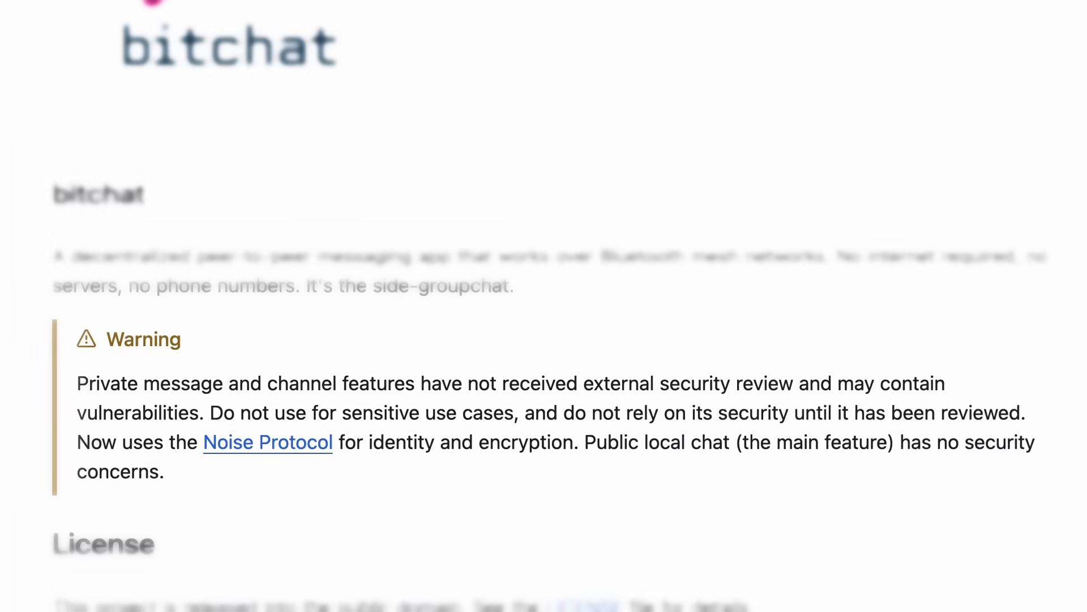
scroll(down, 3)
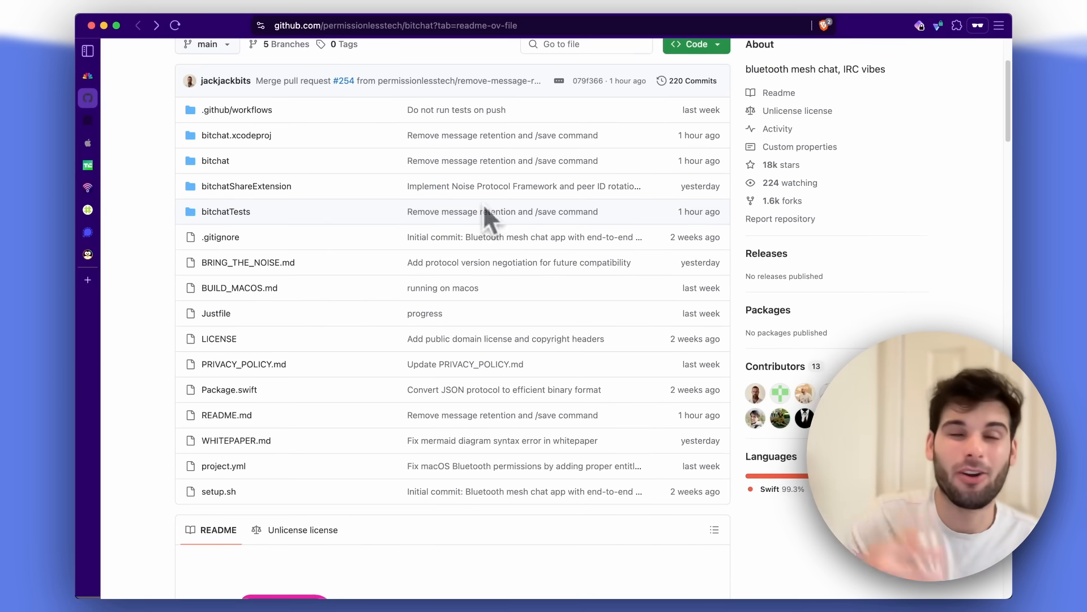
mouse_move(489, 226)
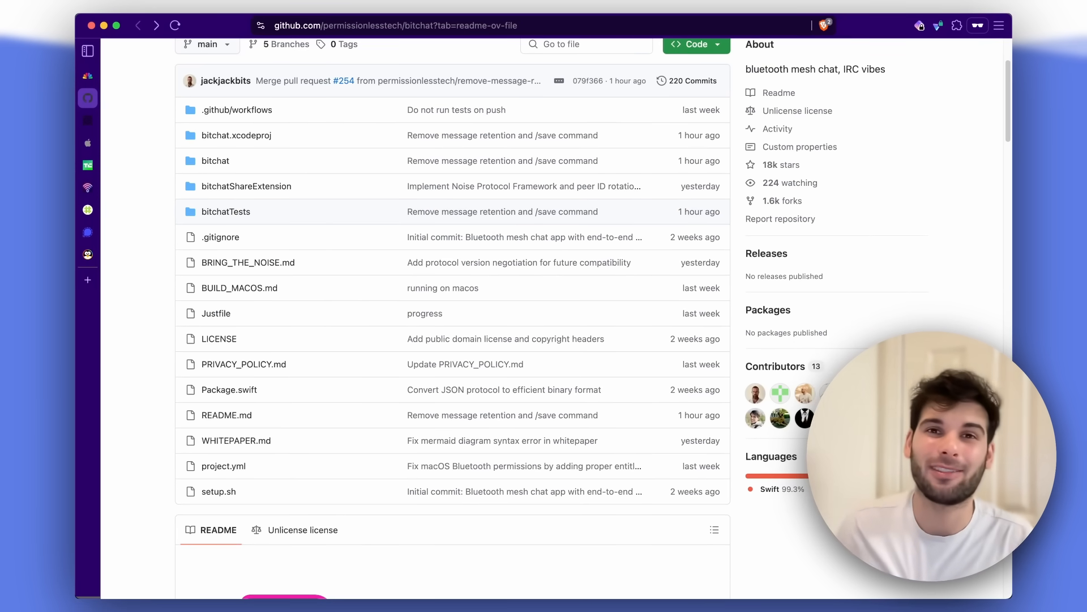